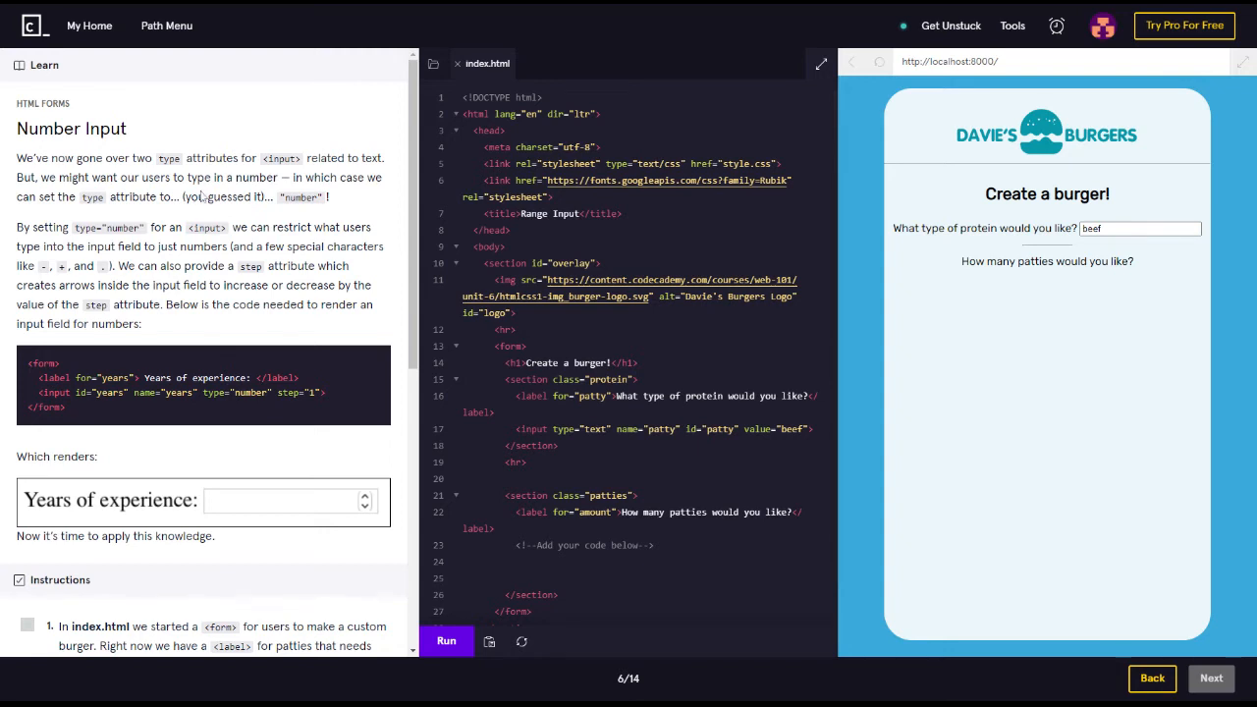
pyautogui.moveTo(153, 27)
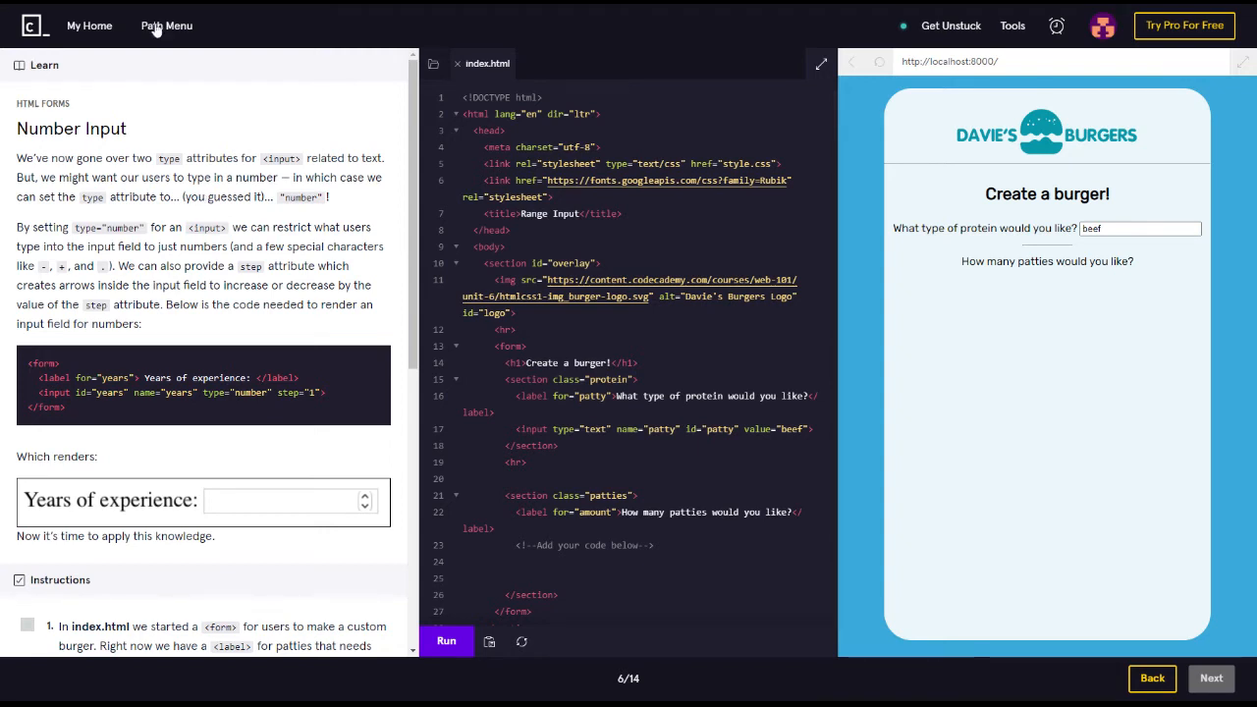
# Show the Web Development Career Path syllabus with the HTML Forms lessons, including Number Input
pyautogui.click(165, 26)
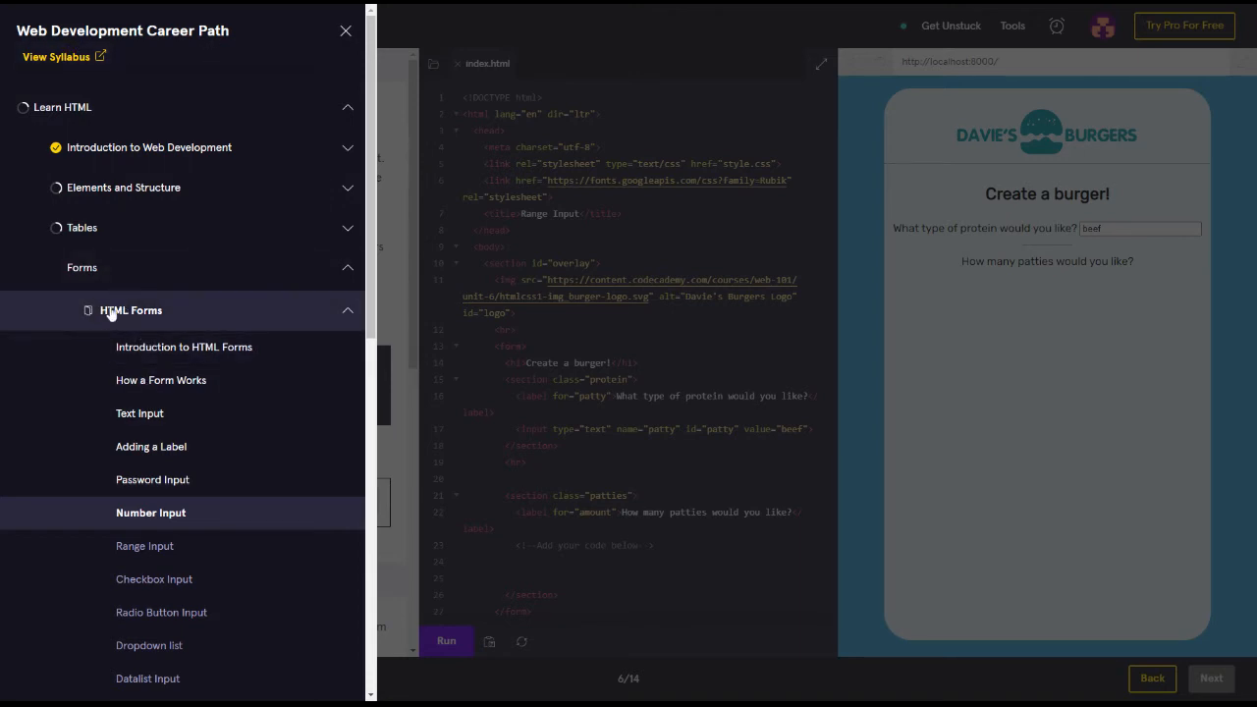
pyautogui.moveTo(322, 326)
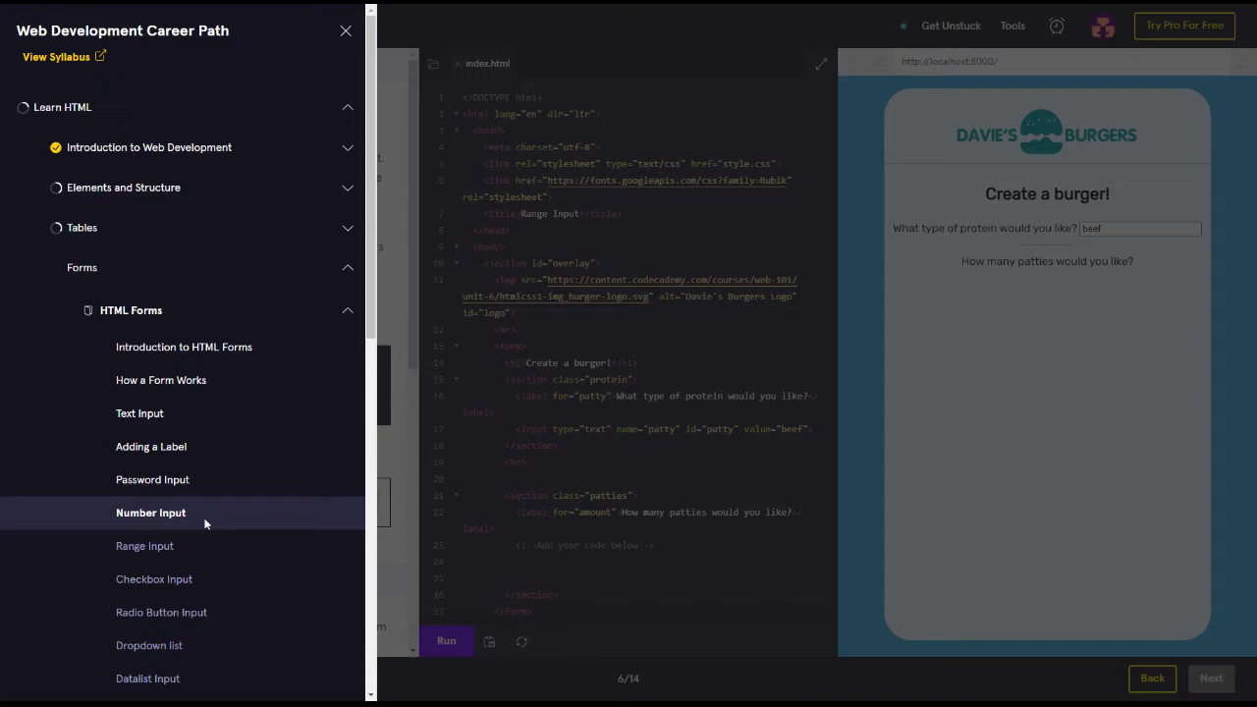
pyautogui.moveTo(129, 310)
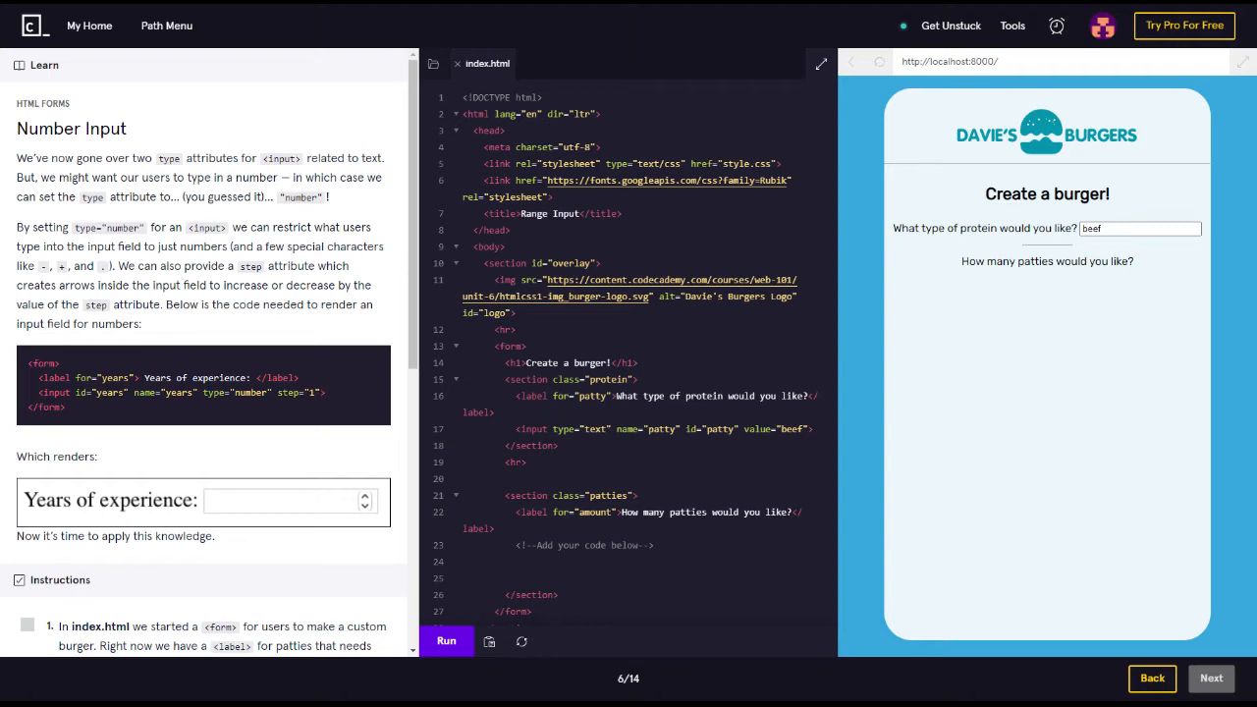
pyautogui.moveTo(381, 232)
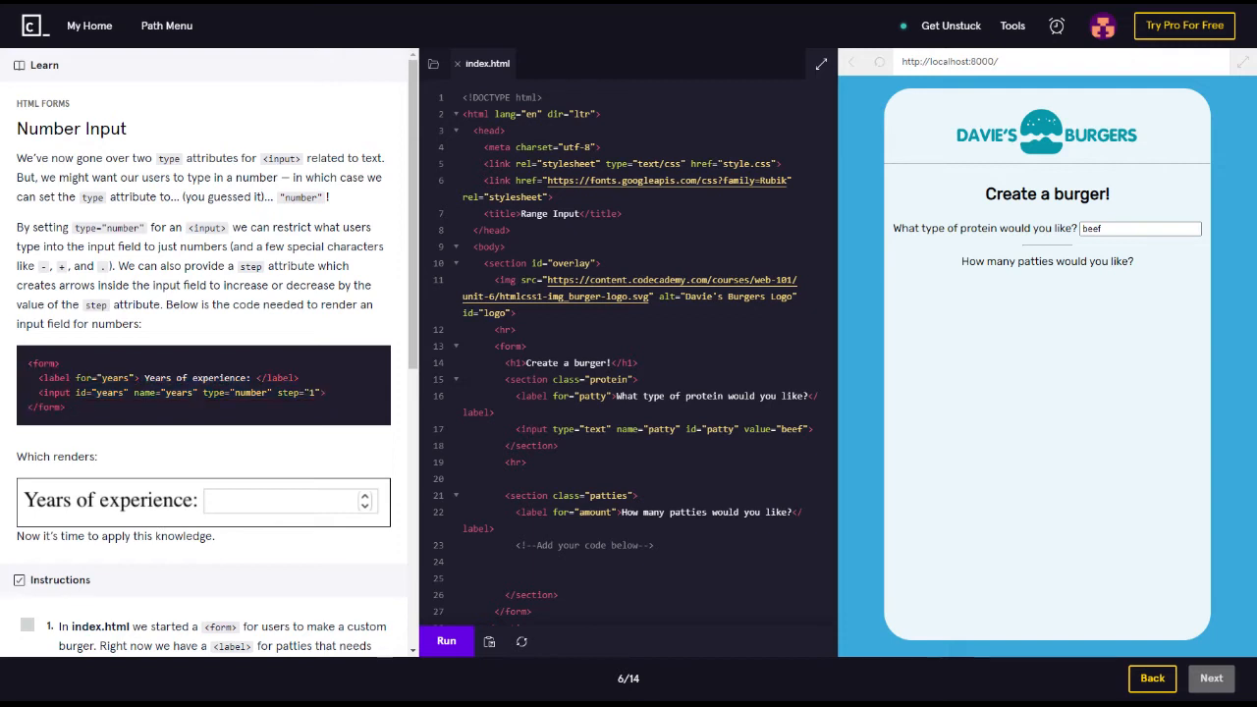
pyautogui.moveTo(86, 389)
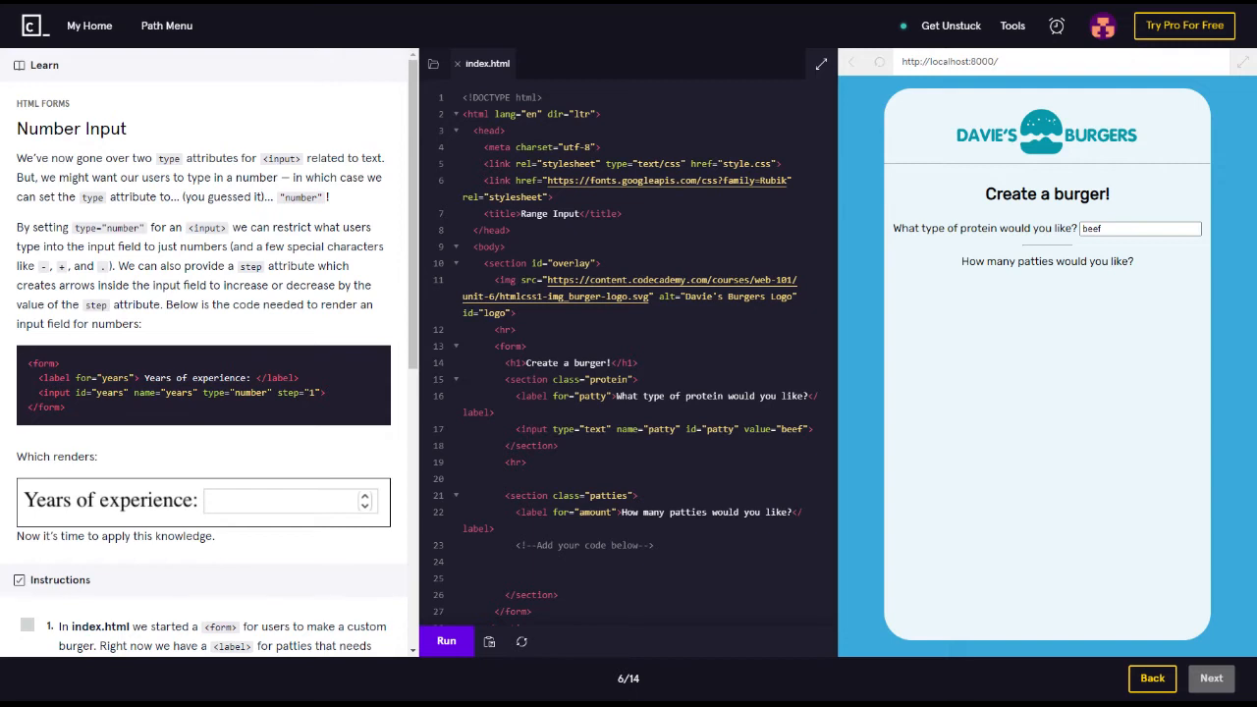
pyautogui.moveTo(153, 400)
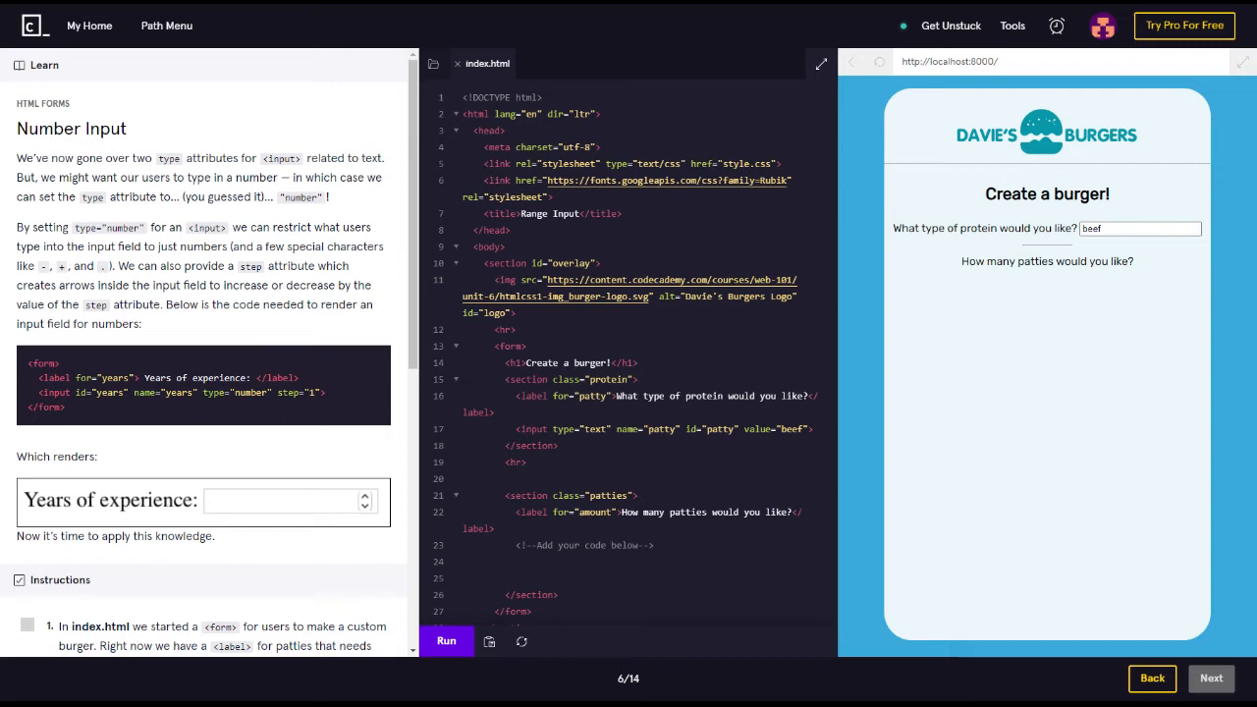
# Scroll the Learn panel down to the Instructions listing the patties number input requirements
pyautogui.scroll(-3)
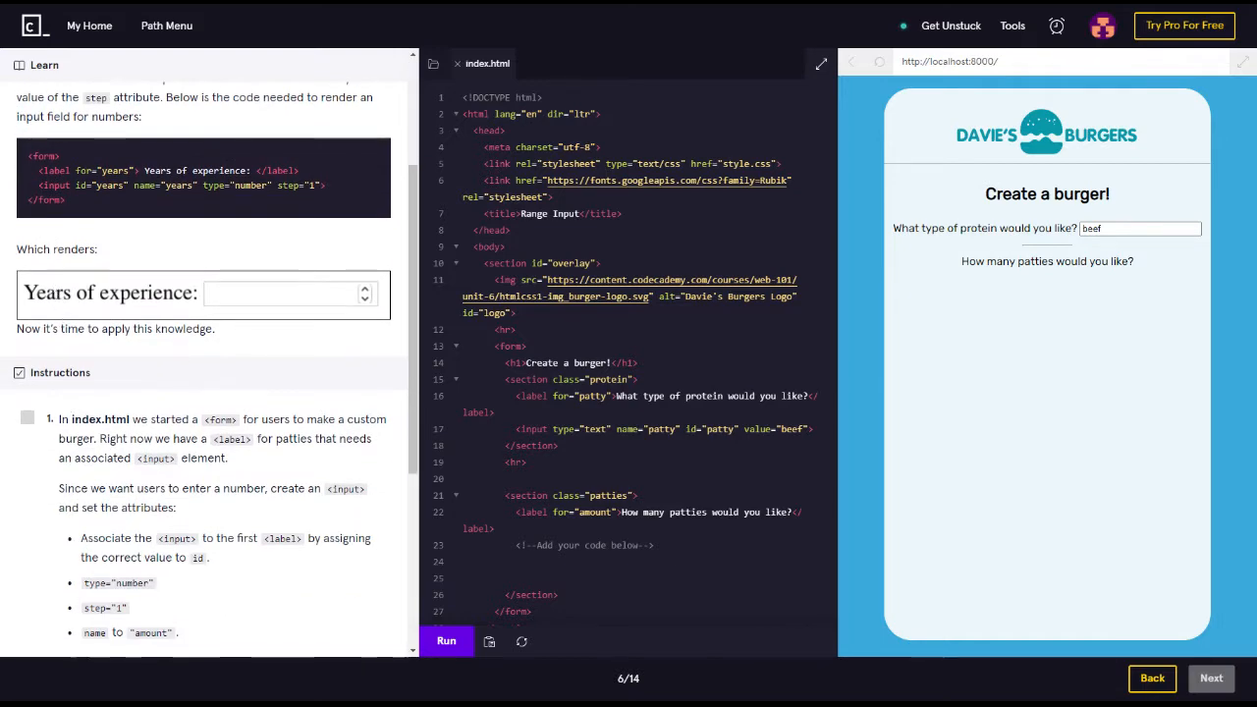
pyautogui.moveTo(273, 320)
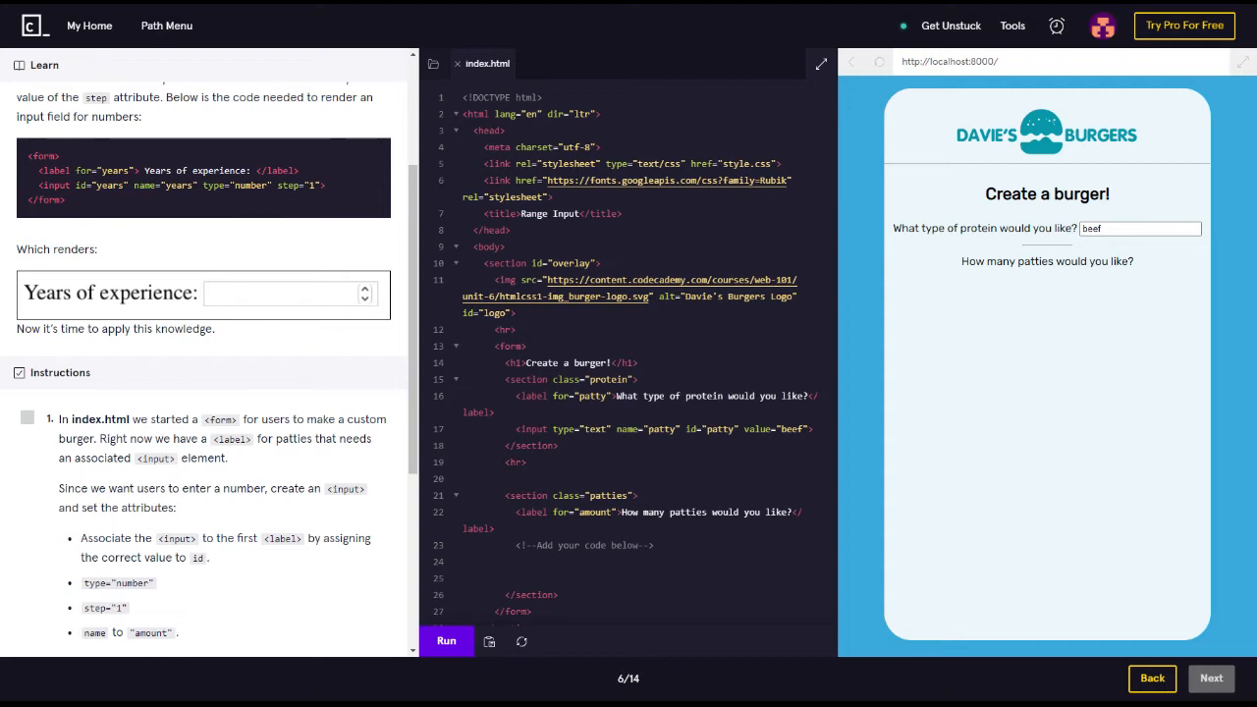
pyautogui.scroll(-3)
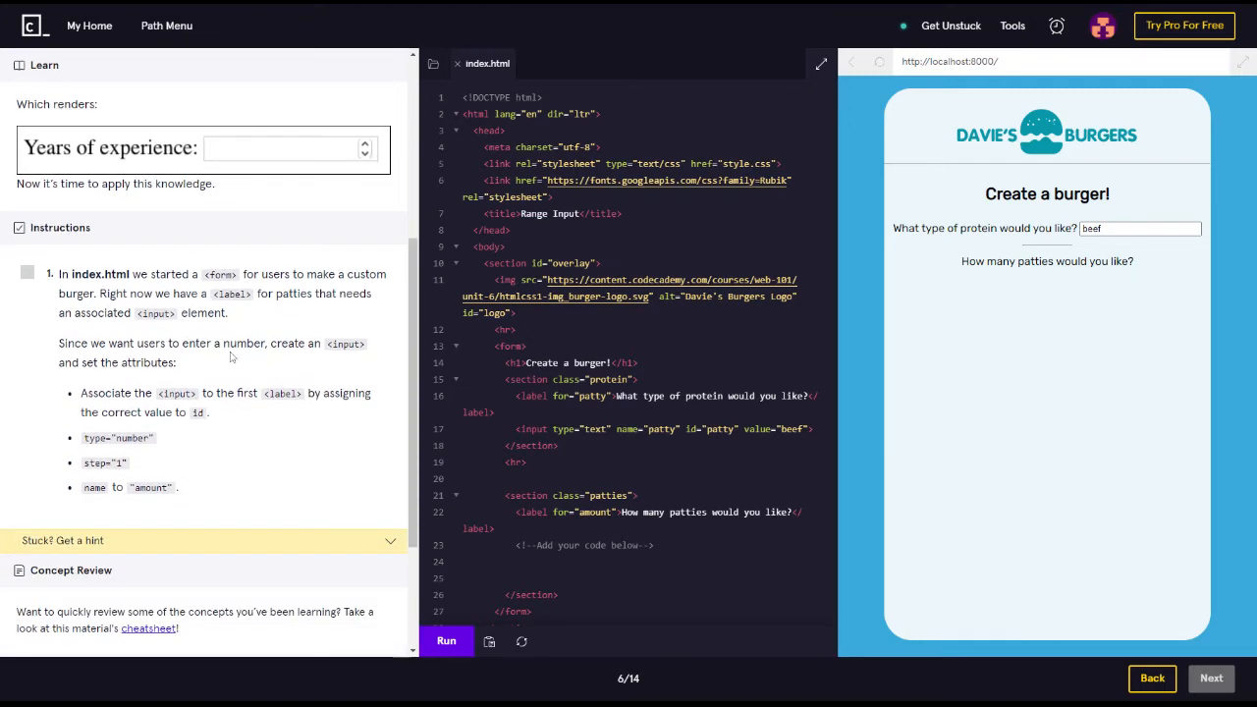
pyautogui.scroll(-3)
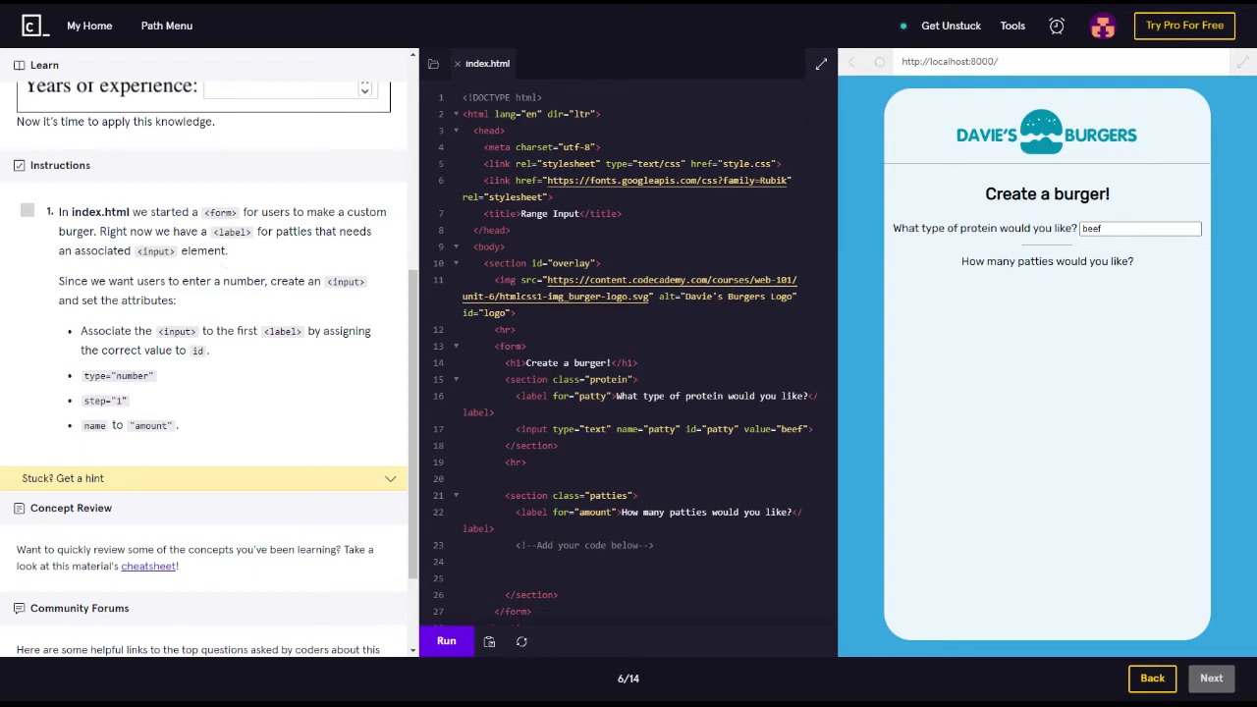
pyautogui.moveTo(192, 301)
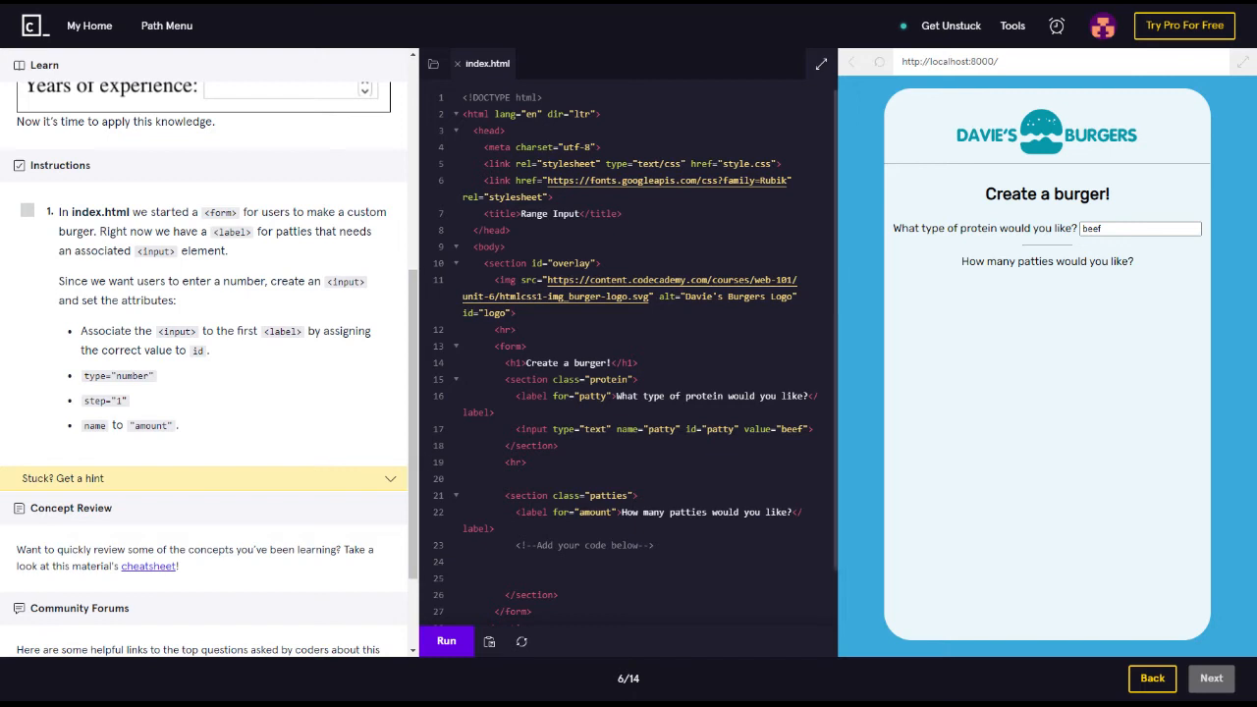
# Write an input element with id="amount" on line 24 under the patties label and run the check
pyautogui.click(515, 562)
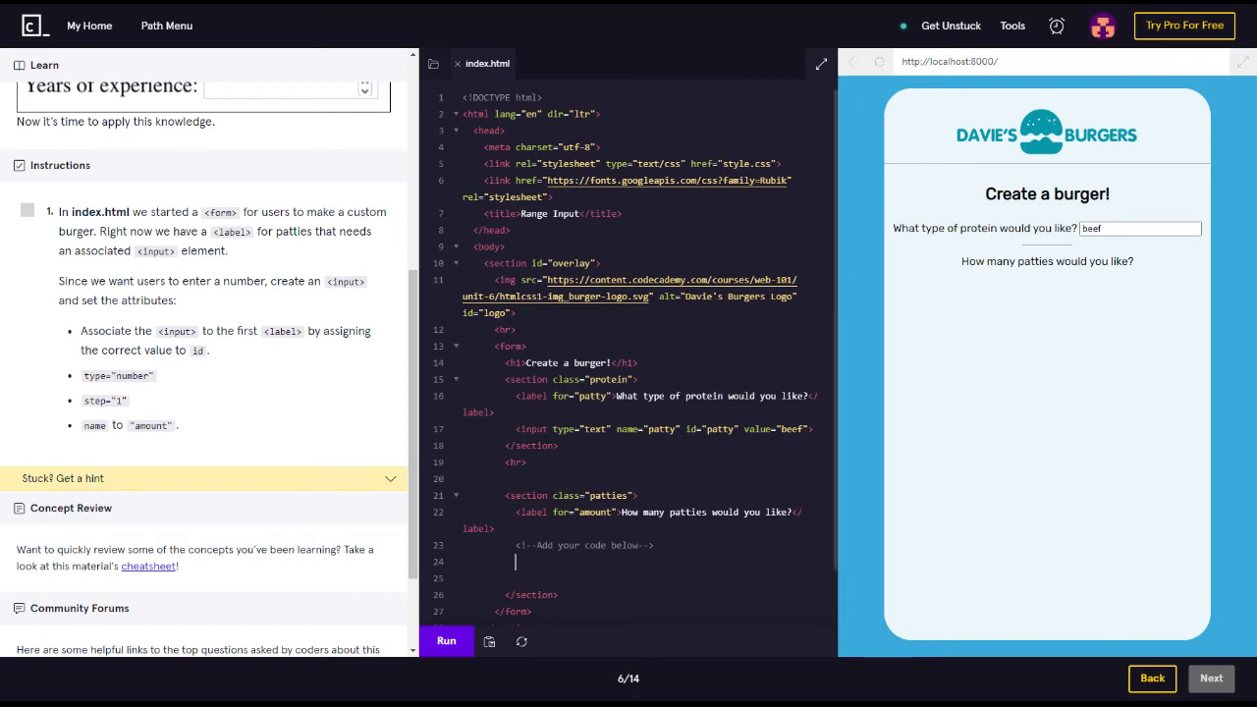
pyautogui.write('Inpu')
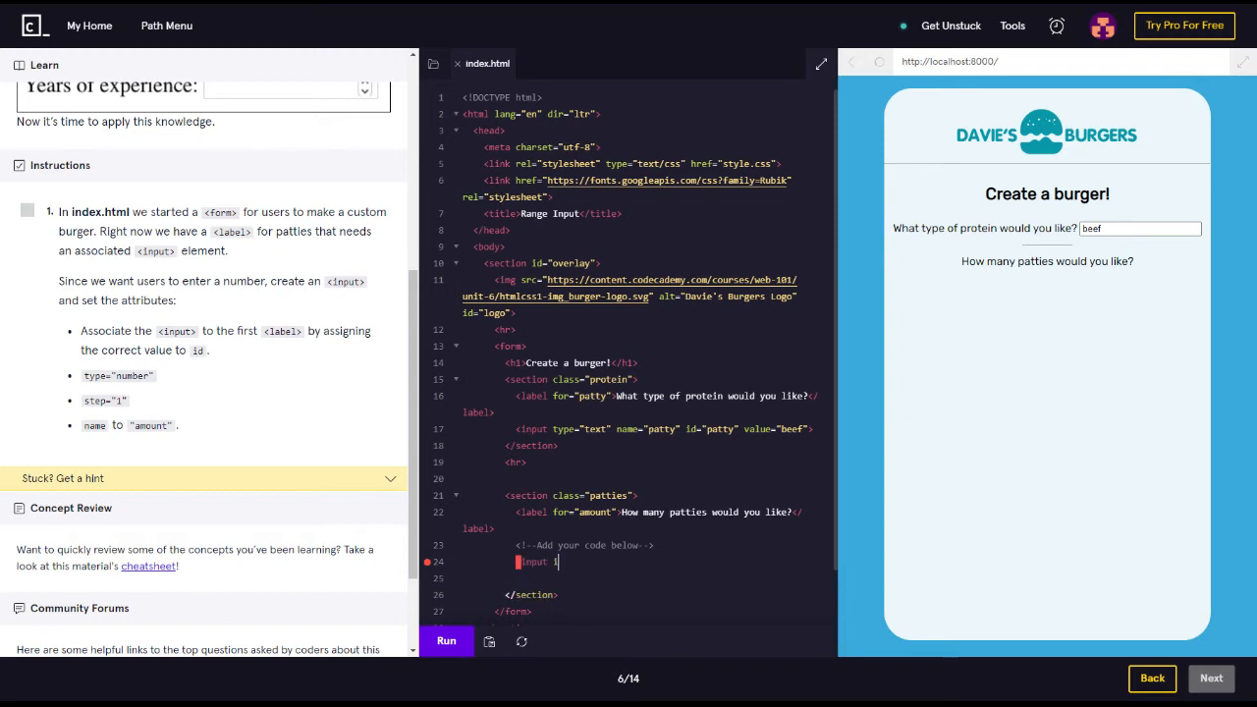
pyautogui.write('d')
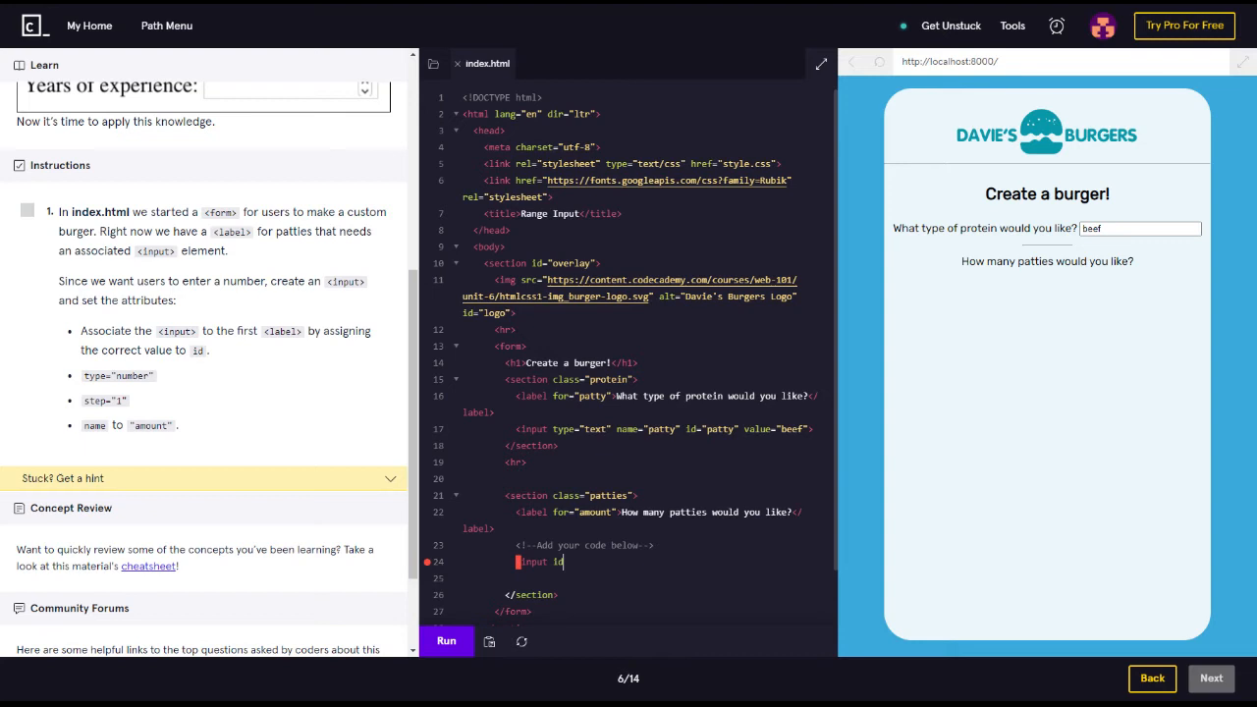
pyautogui.write('d')
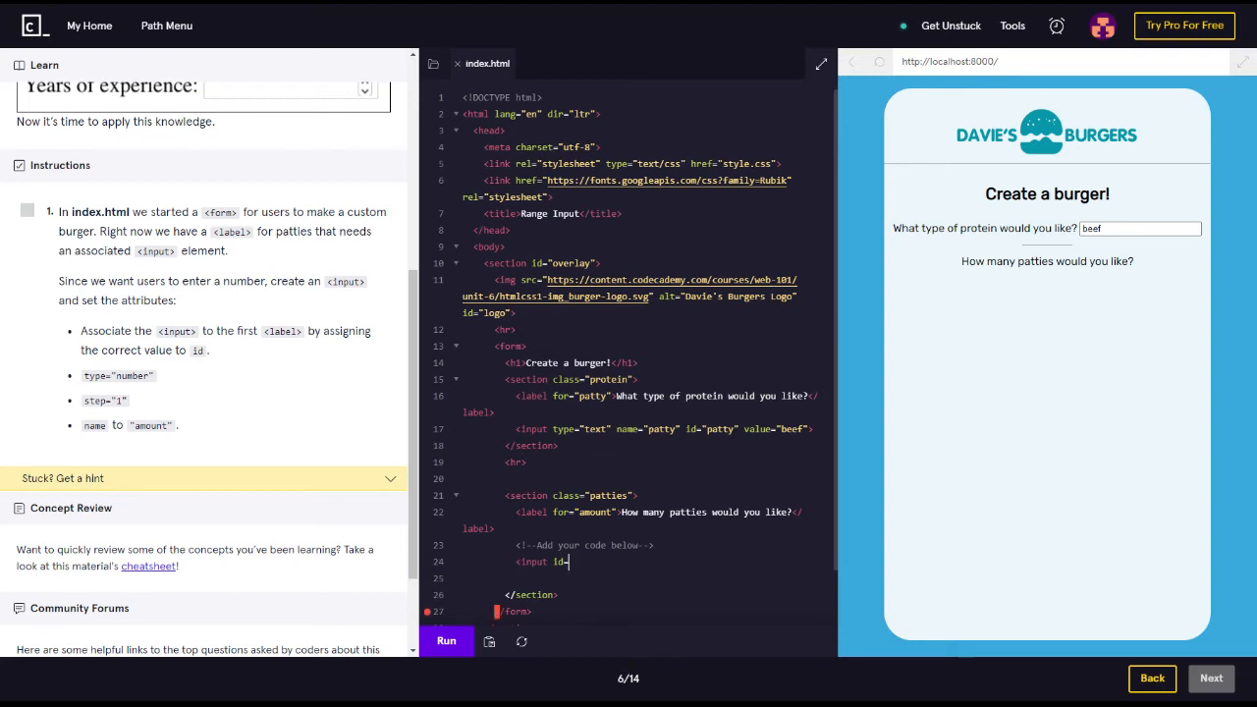
pyautogui.write('=""')
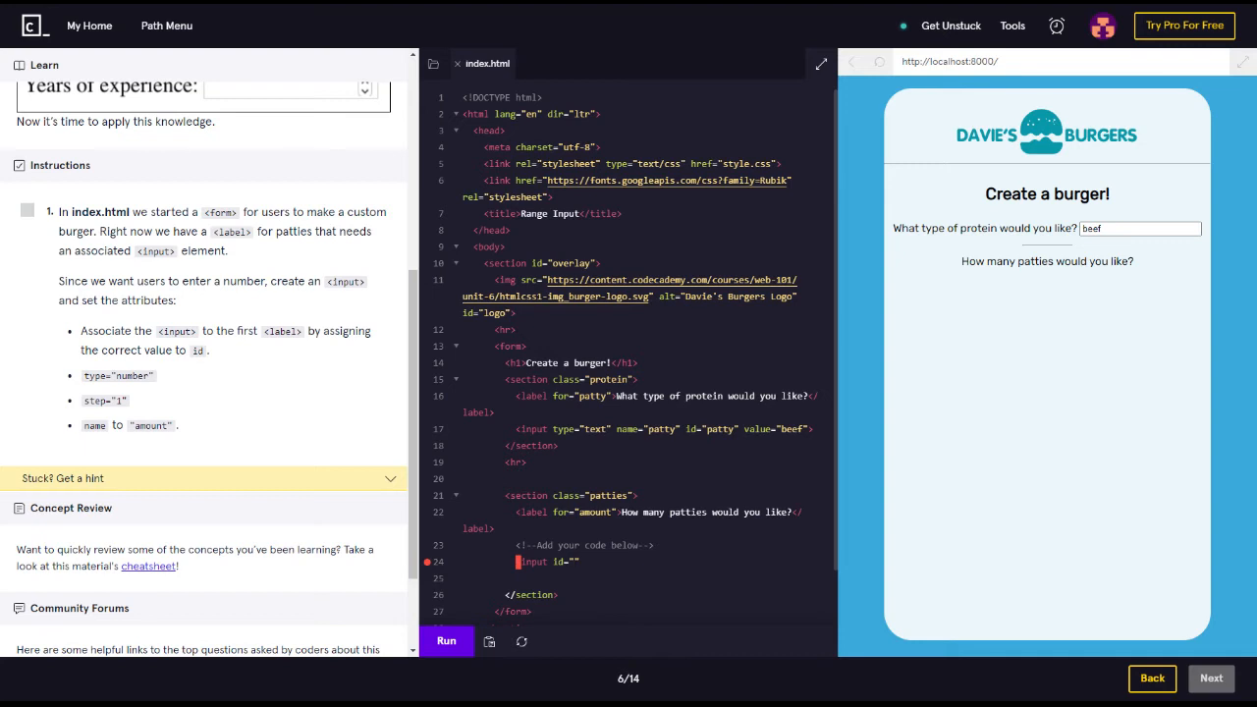
pyautogui.write('amount')
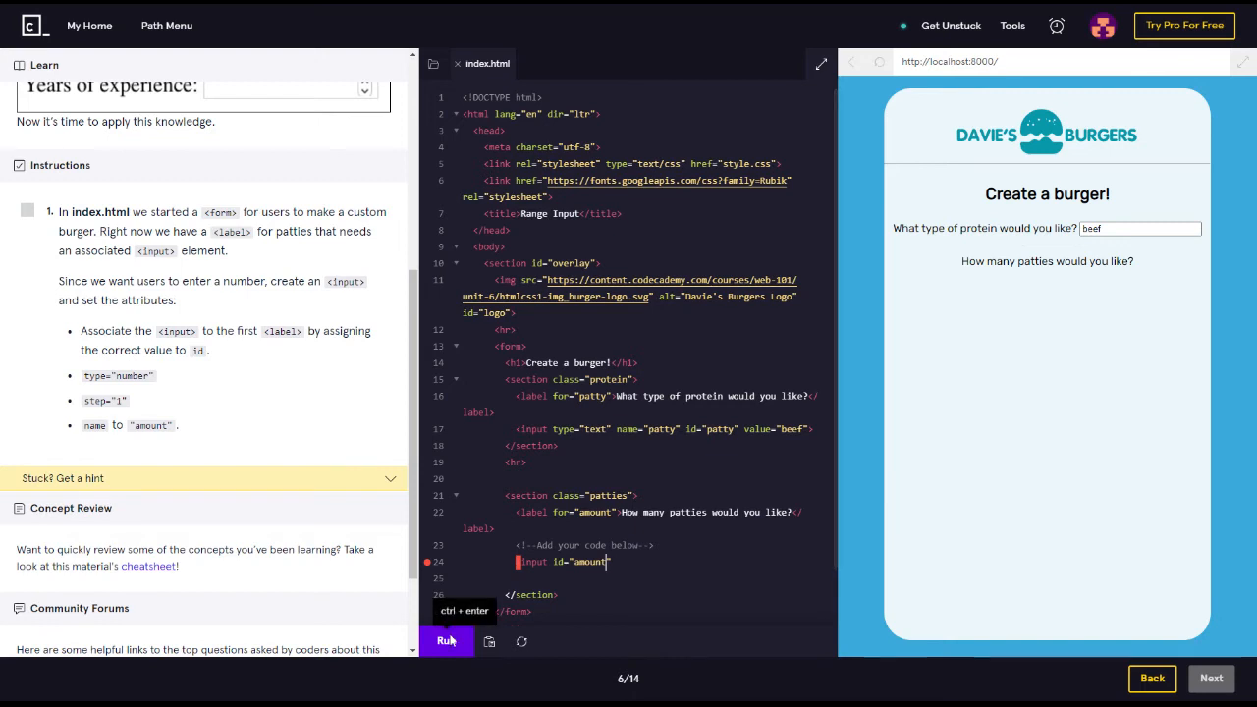
pyautogui.click(446, 640)
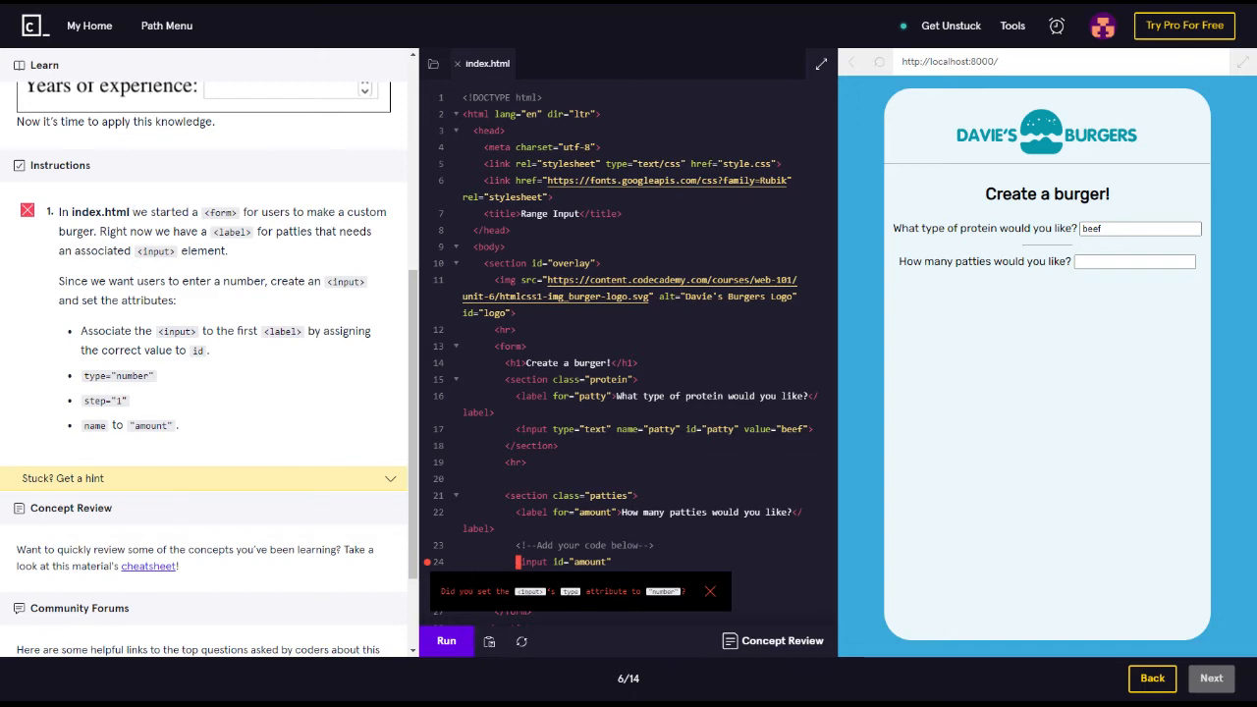
pyautogui.moveTo(711, 591)
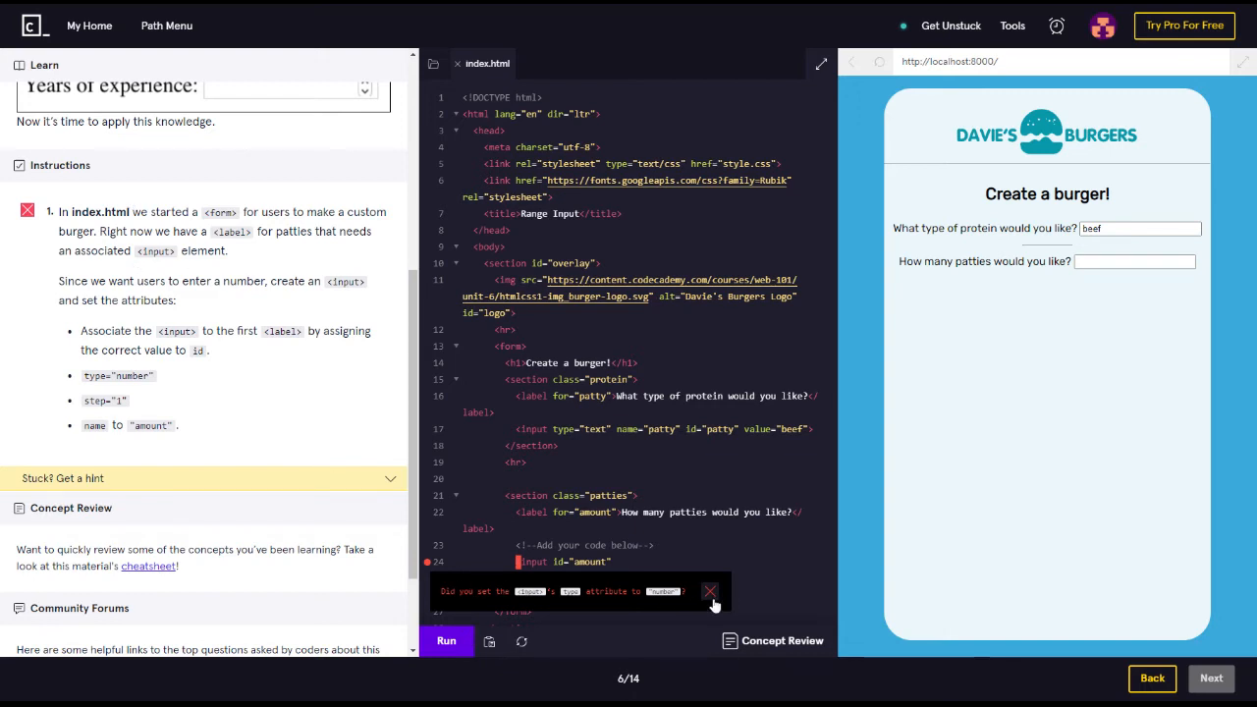
# Add type="number" to the patties input and run the check again
pyautogui.click(711, 591)
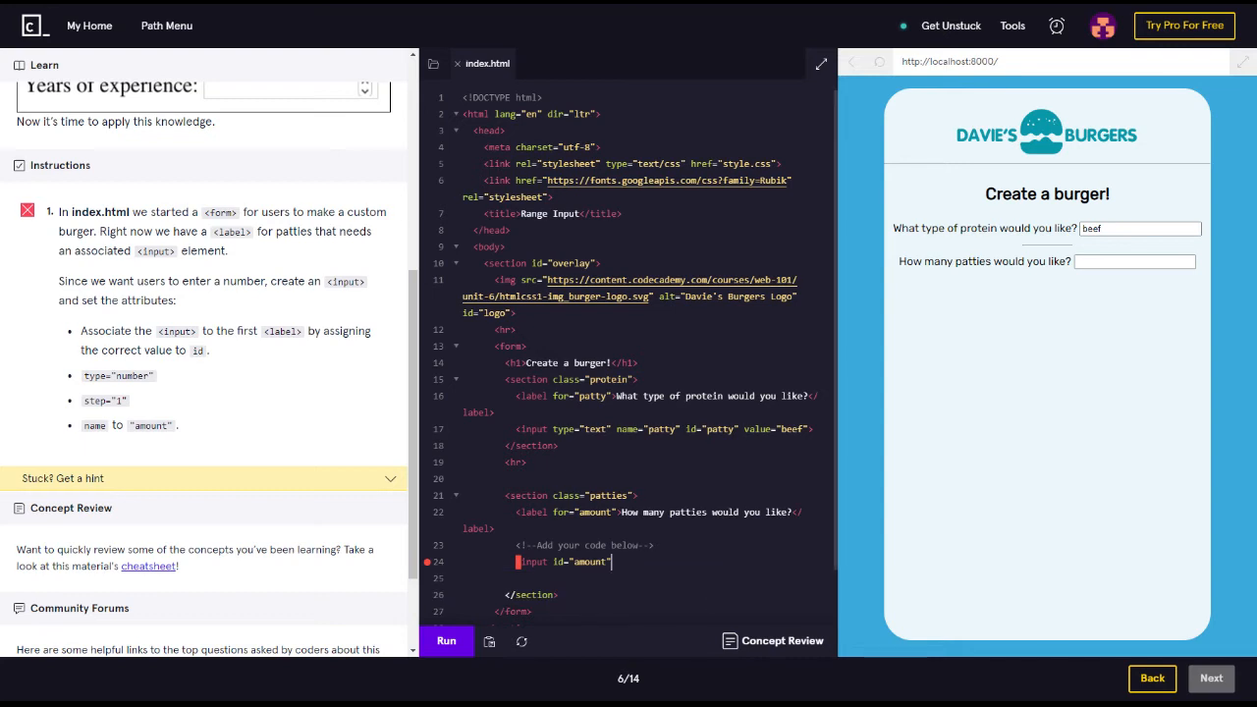
pyautogui.write('t')
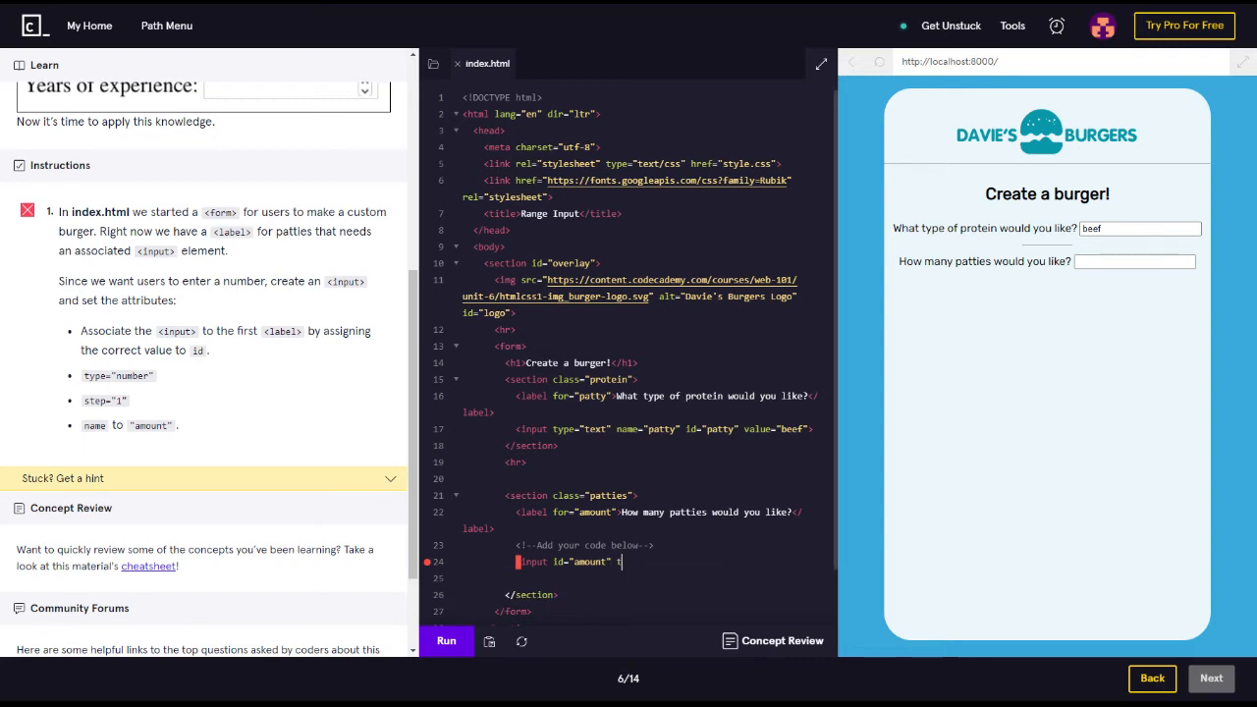
pyautogui.write('type=')
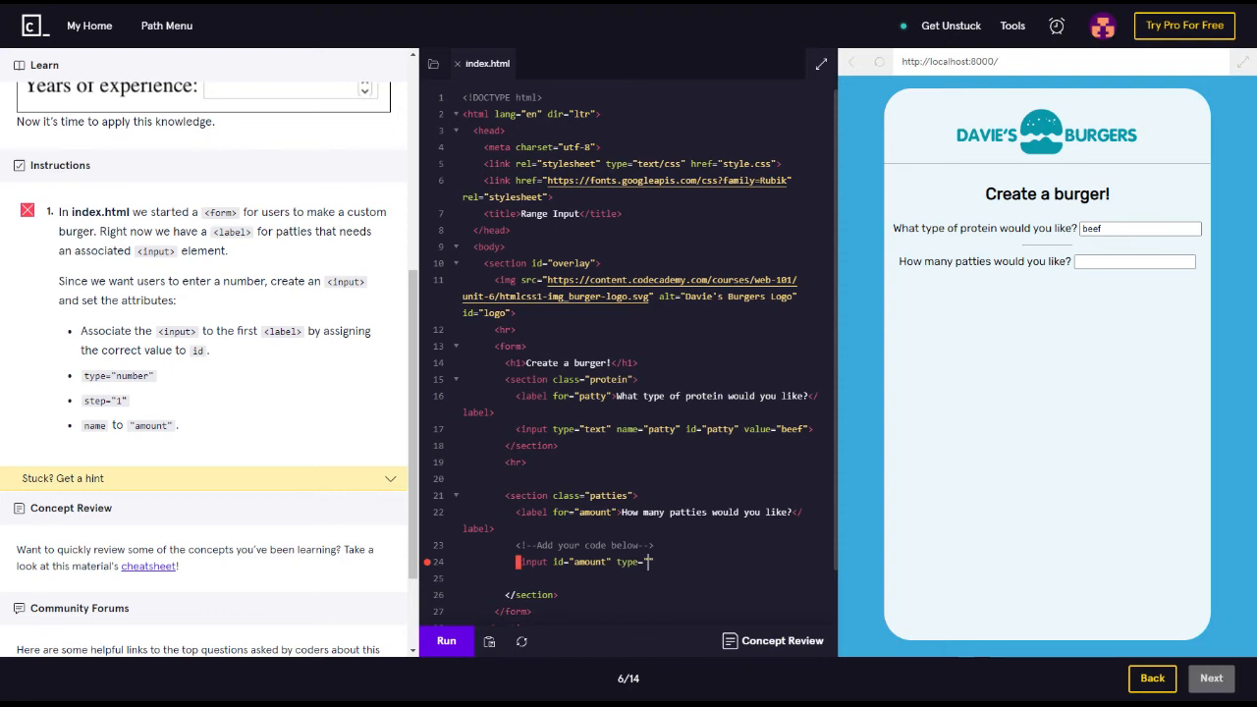
pyautogui.write('number"')
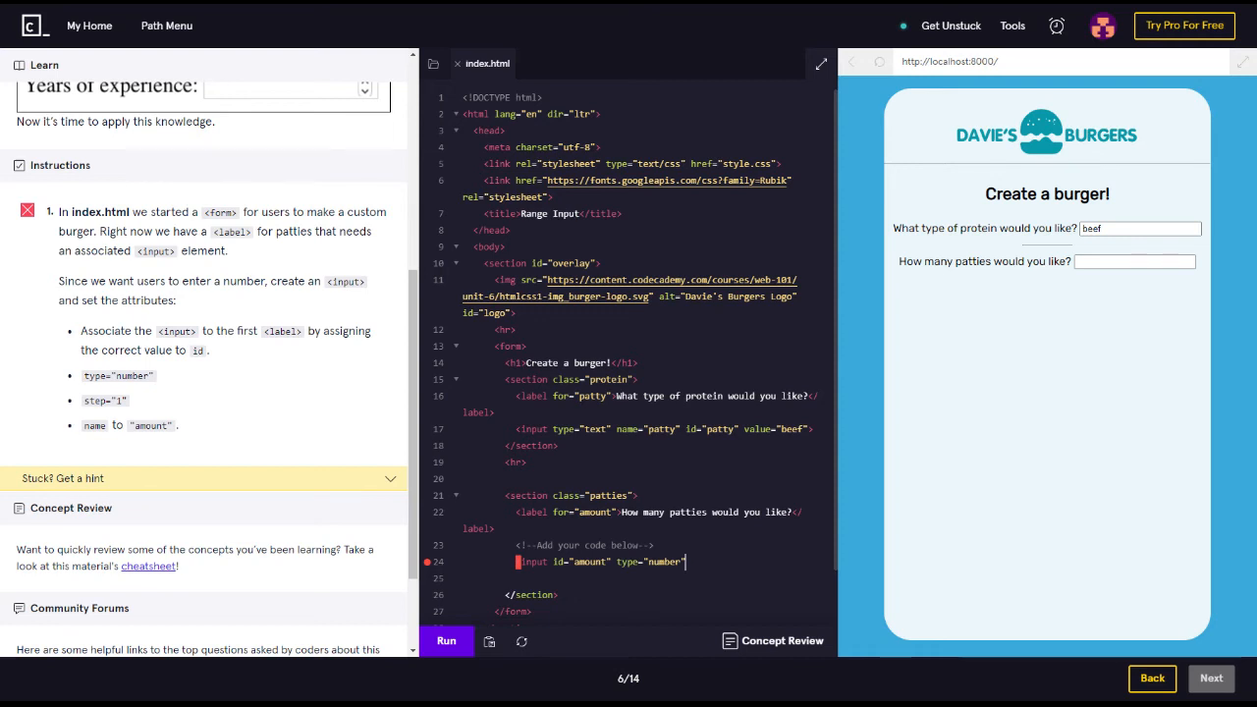
pyautogui.click(446, 640)
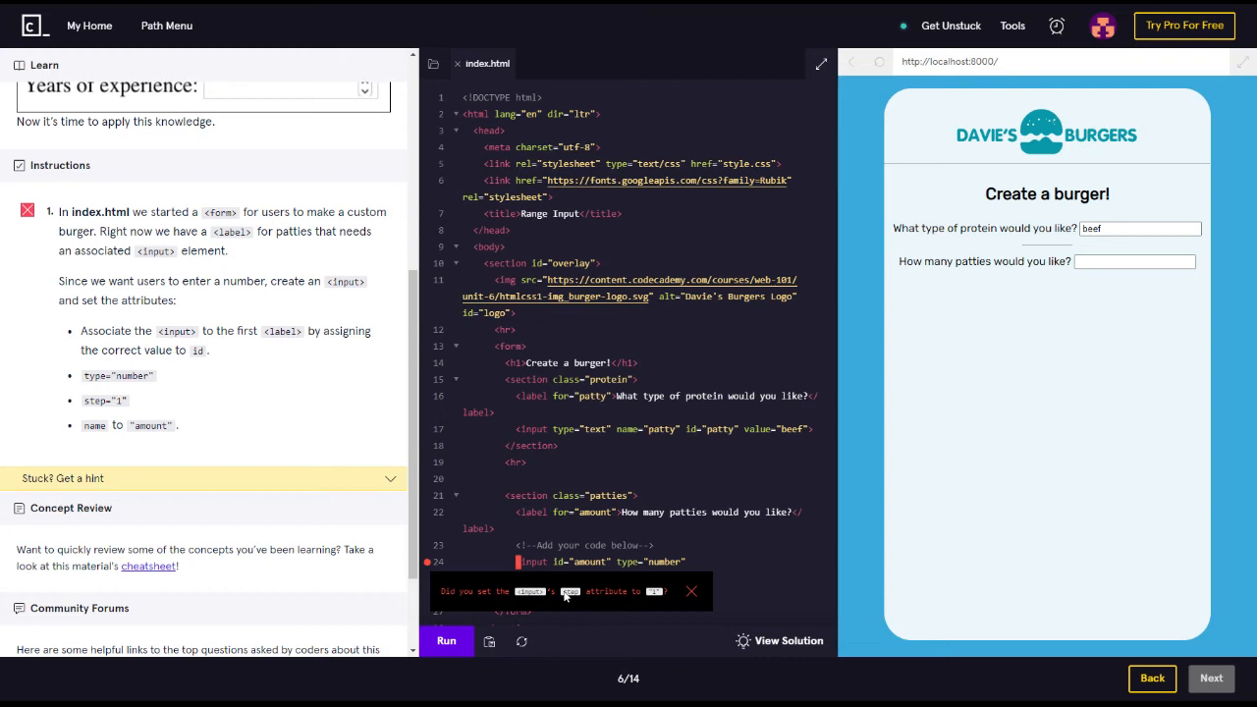
pyautogui.moveTo(658, 613)
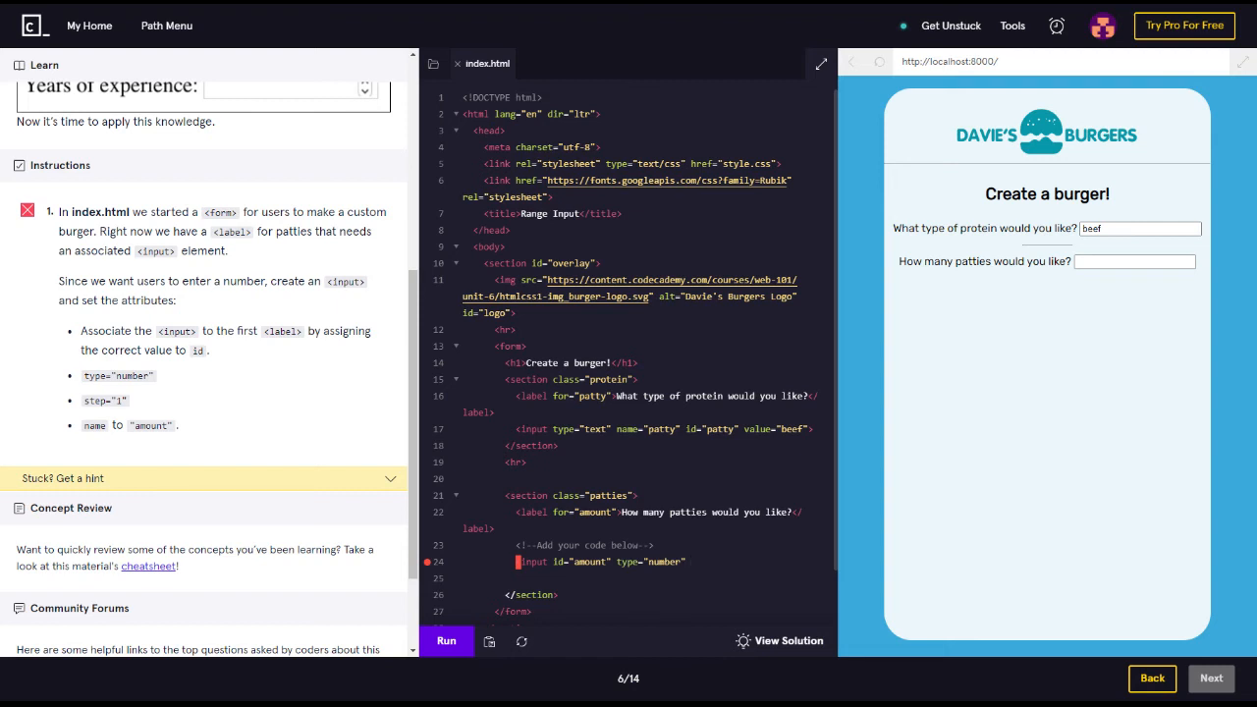
# Add name="amount" to the input, rerun, and dismiss the missing-attribute hint
pyautogui.write('name=')
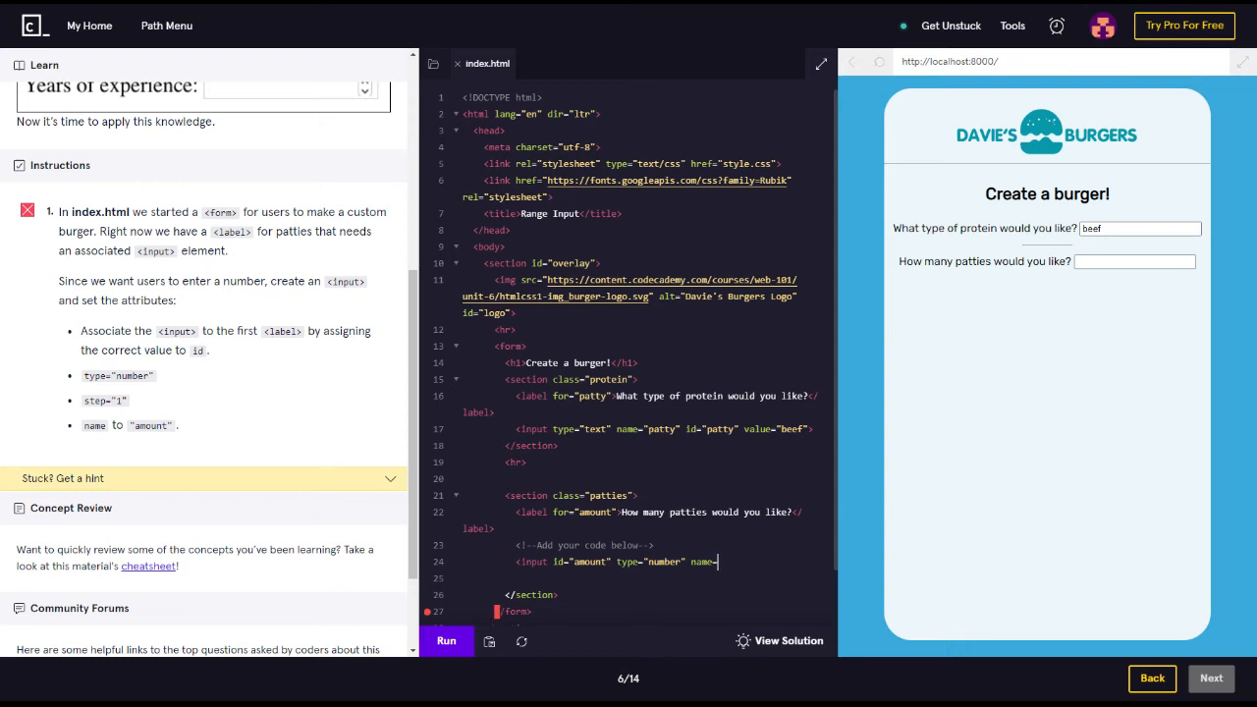
pyautogui.write('"amount"')
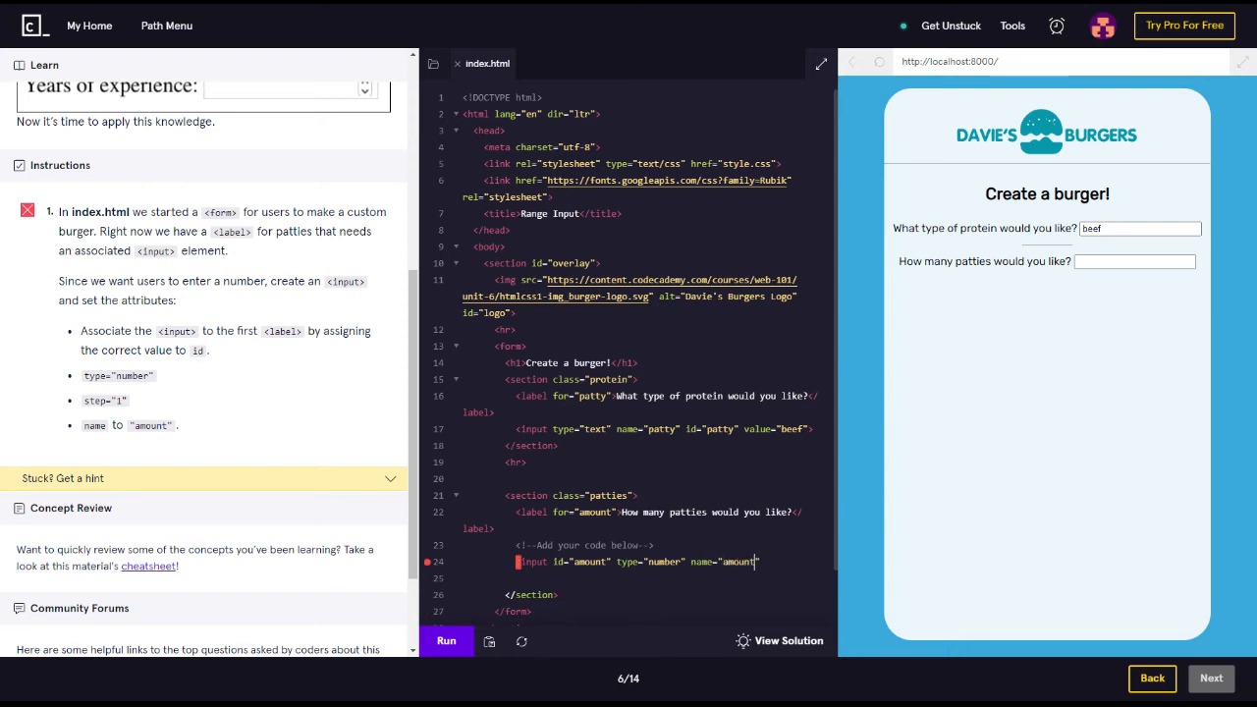
pyautogui.moveTo(448, 640)
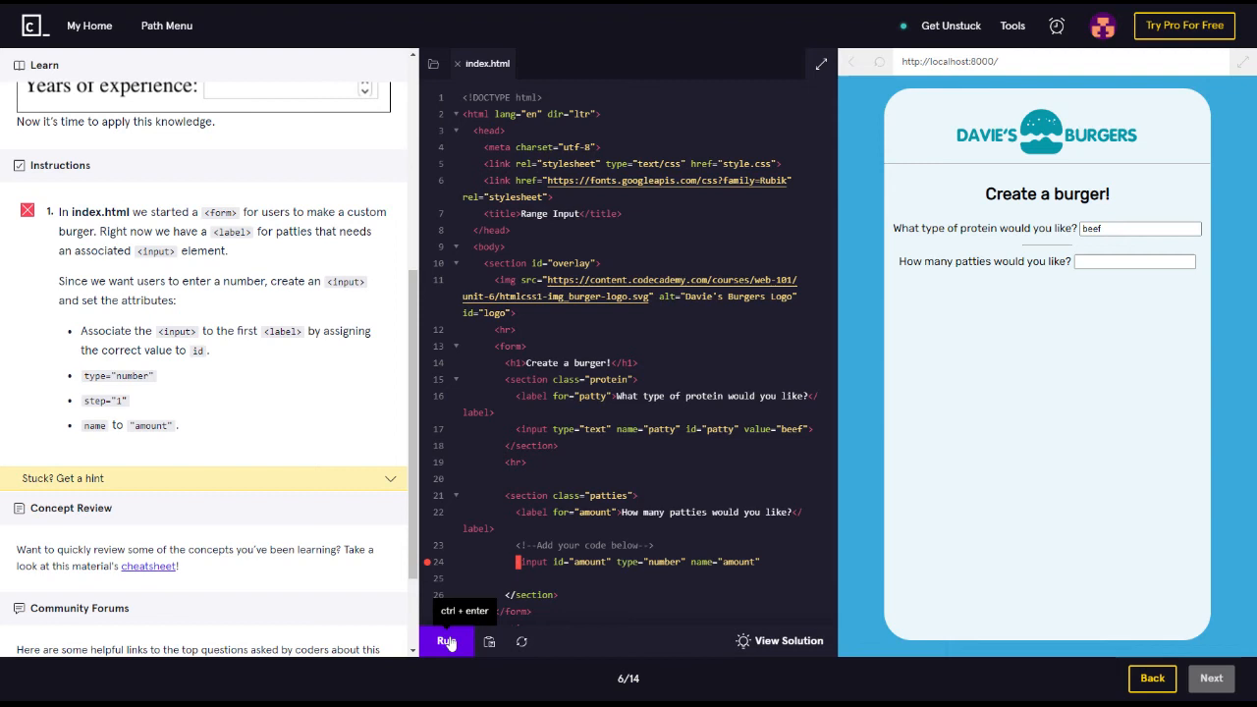
pyautogui.click(445, 640)
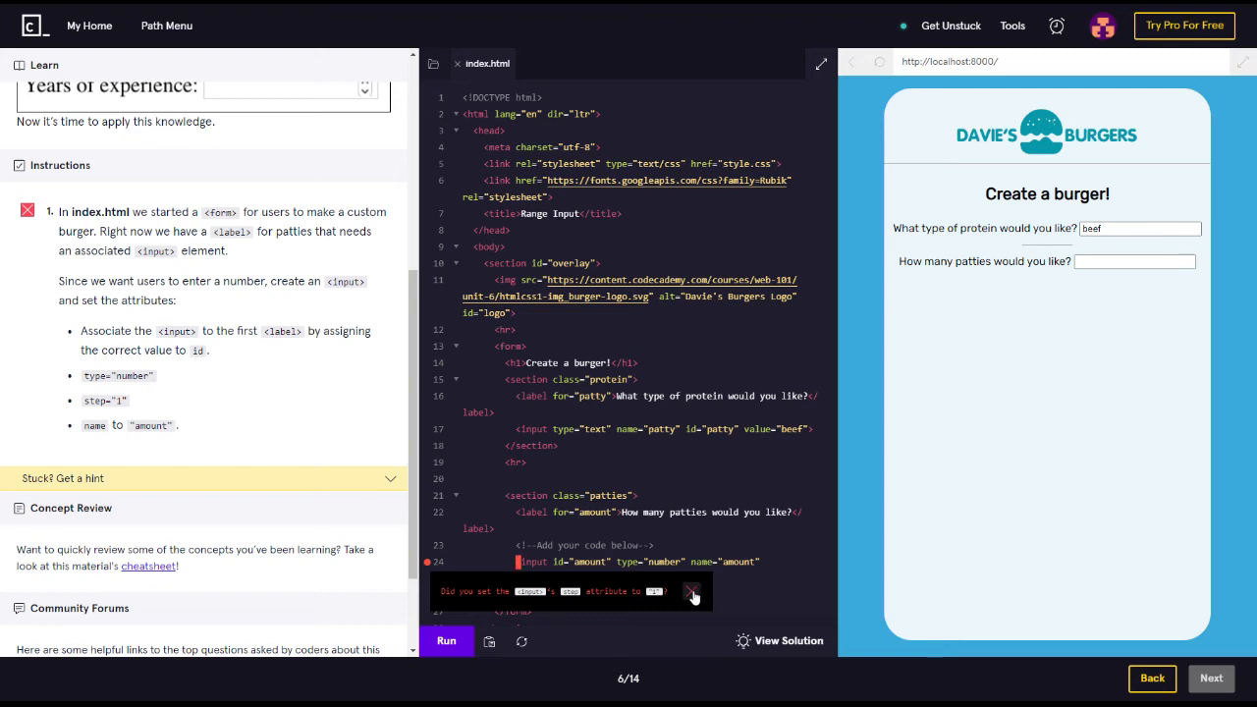
pyautogui.click(694, 591)
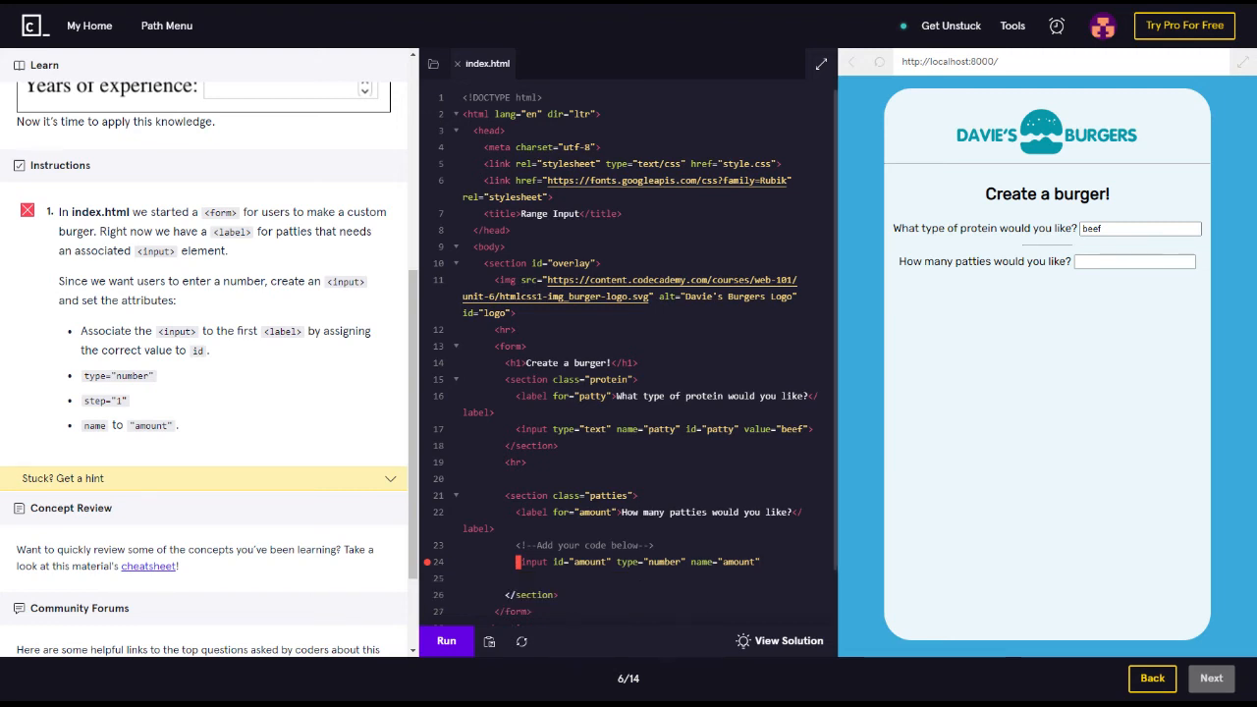
pyautogui.write('na')
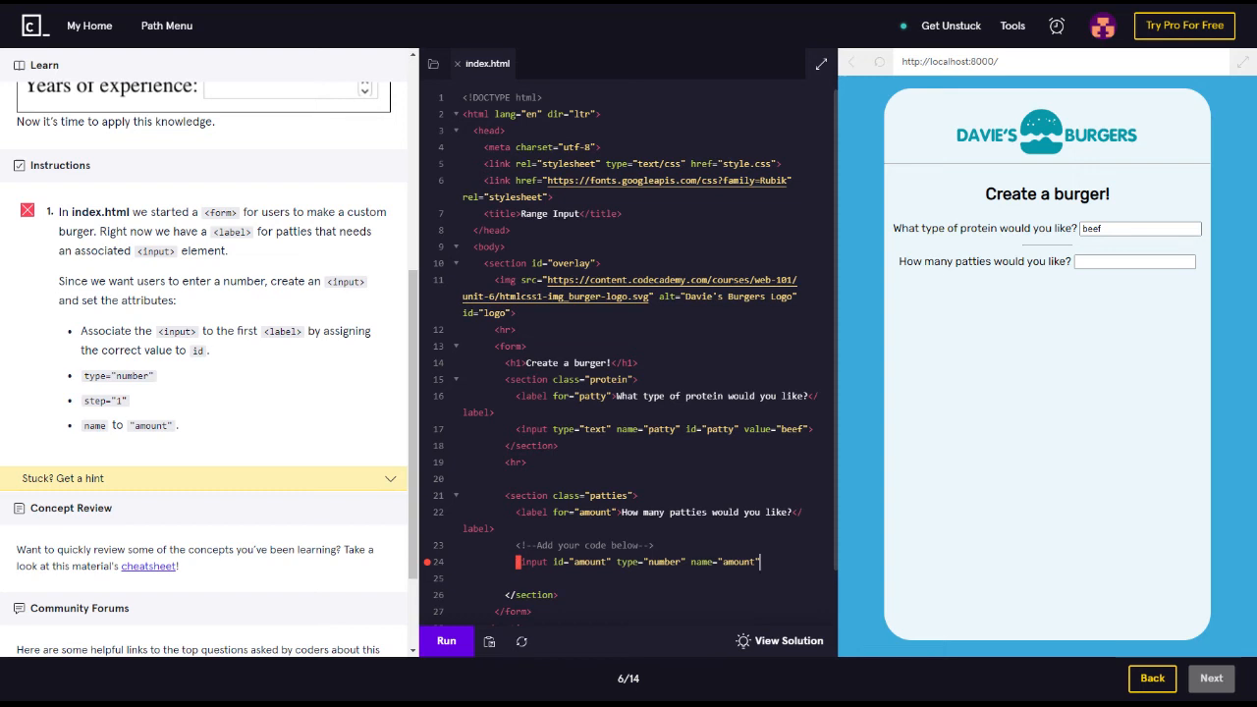
# Add step="1" to the patties input and run it so the checkpoint passes
pyautogui.write('st')
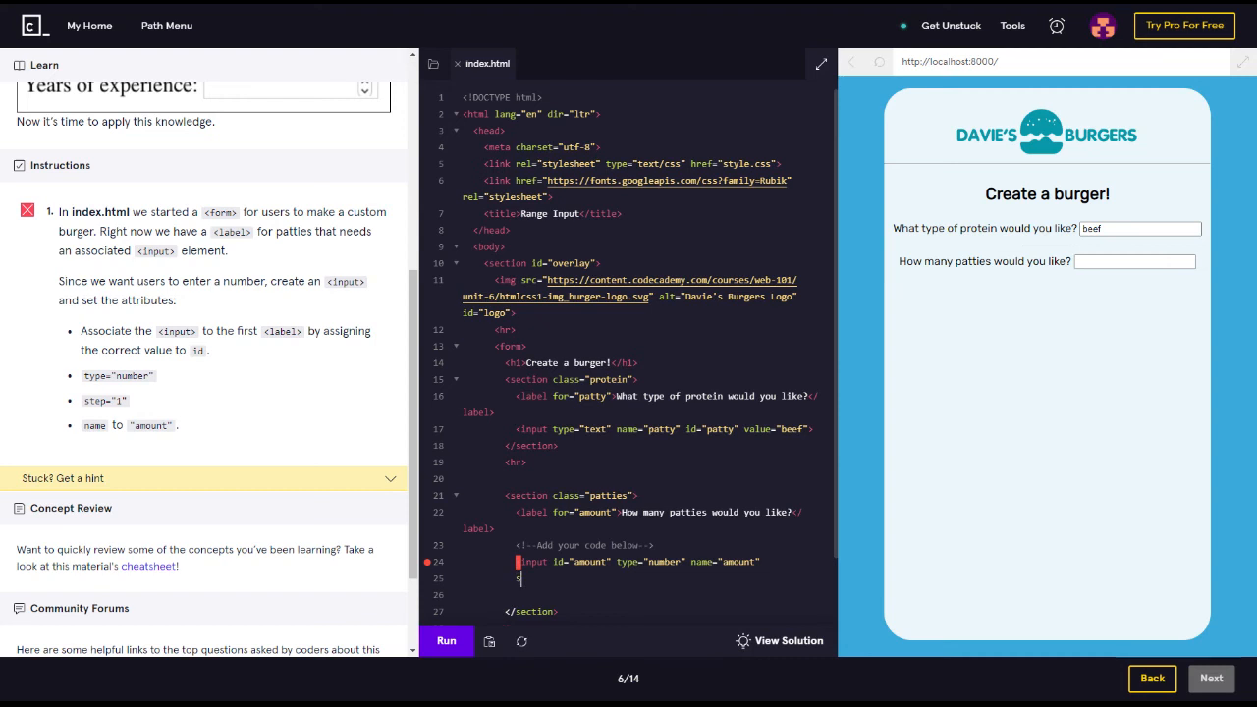
pyautogui.write('tep')
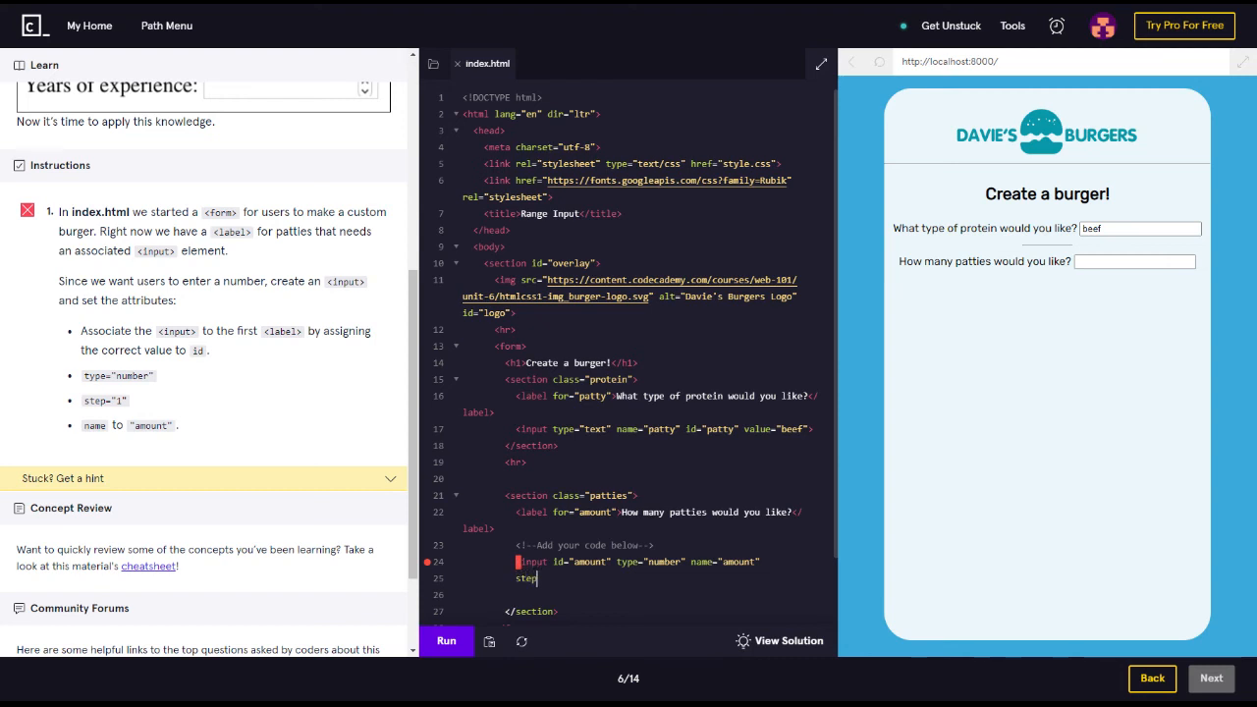
pyautogui.write('="1">')
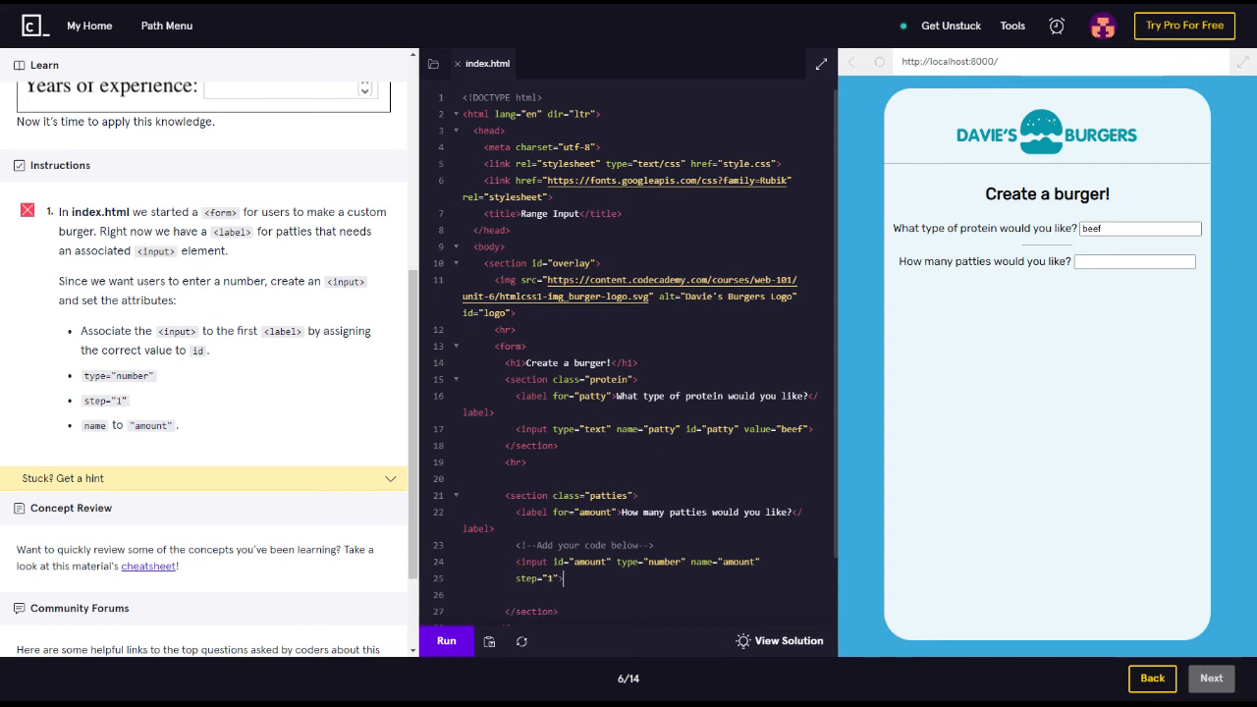
pyautogui.click(446, 640)
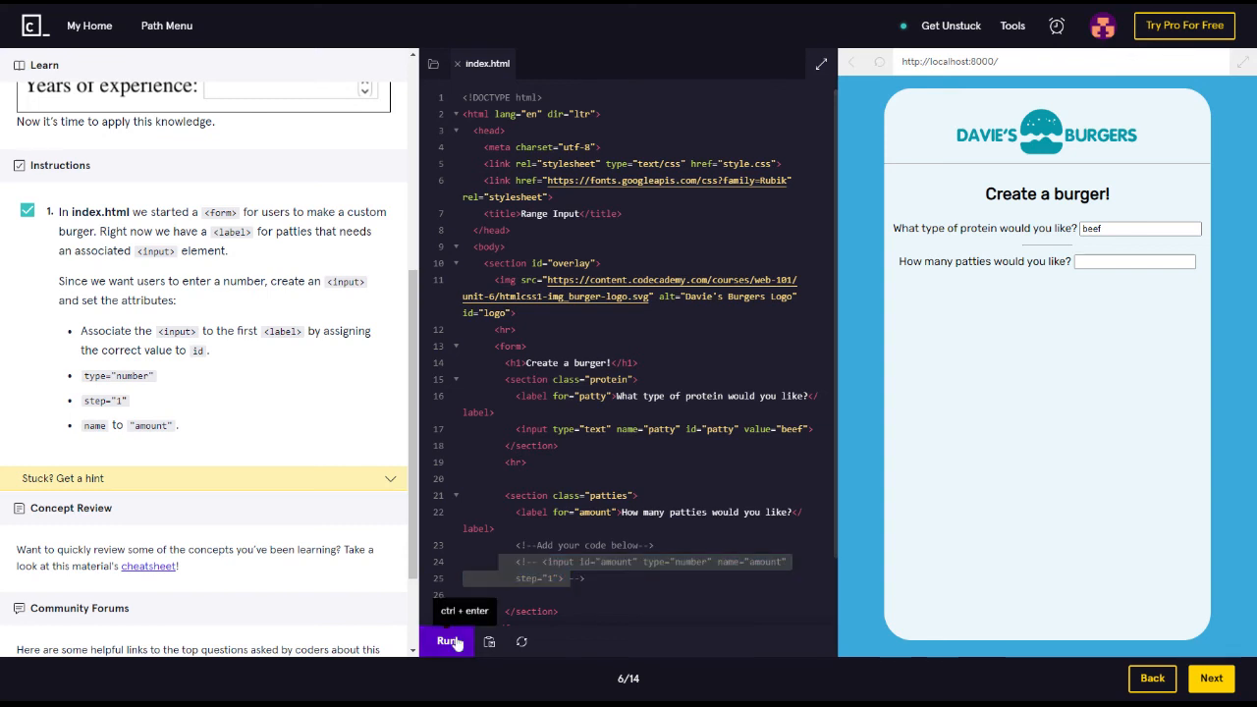
# Render the patties number field in the preview, enter 3 and raise it one step with the arrow
pyautogui.click(448, 640)
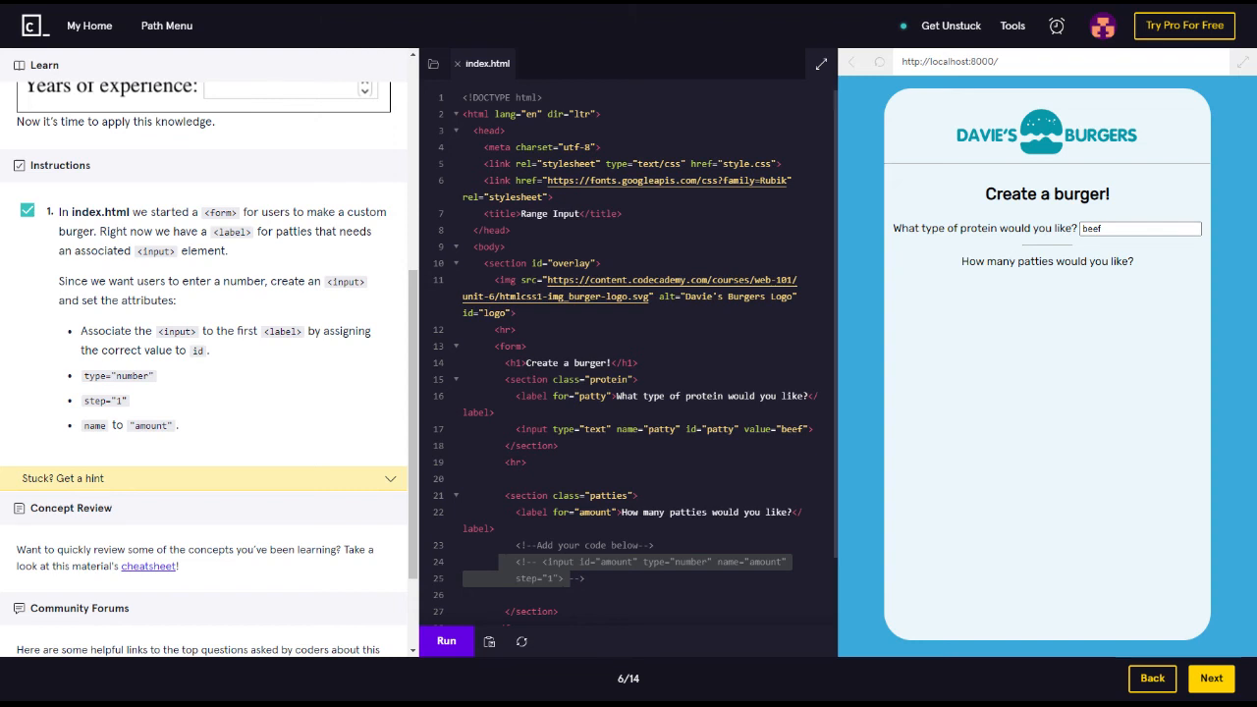
pyautogui.moveTo(446, 640)
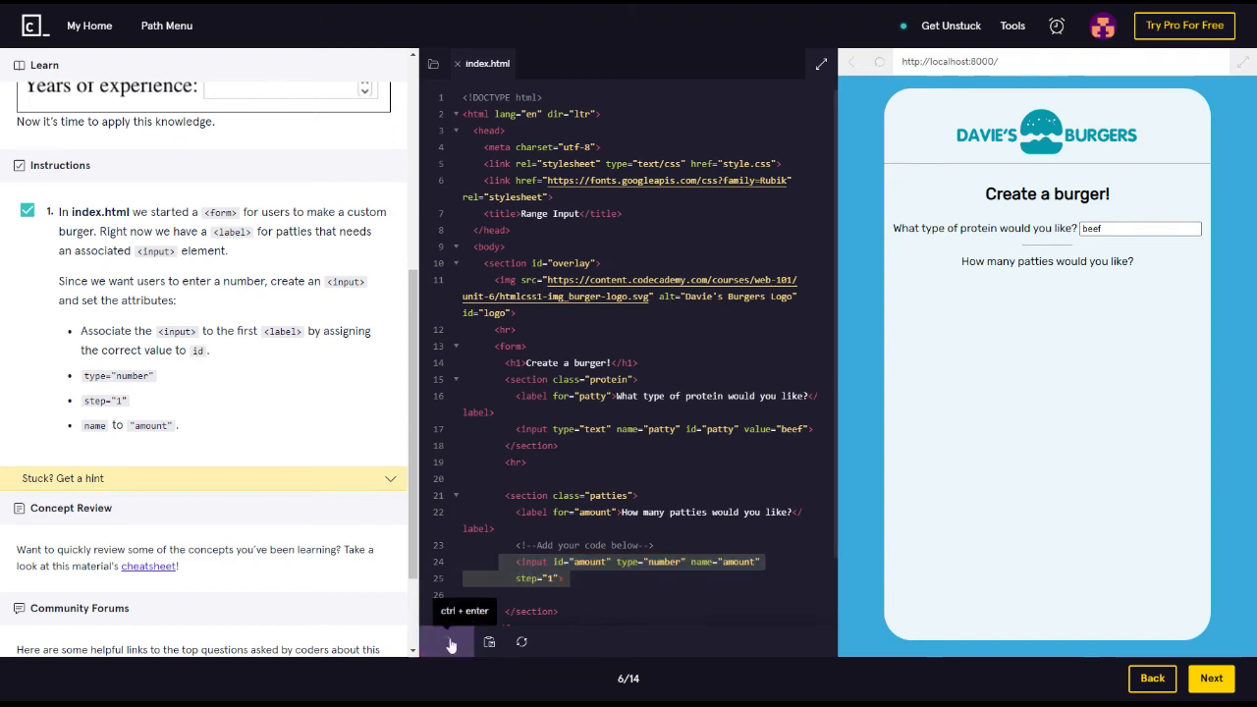
pyautogui.click(446, 640)
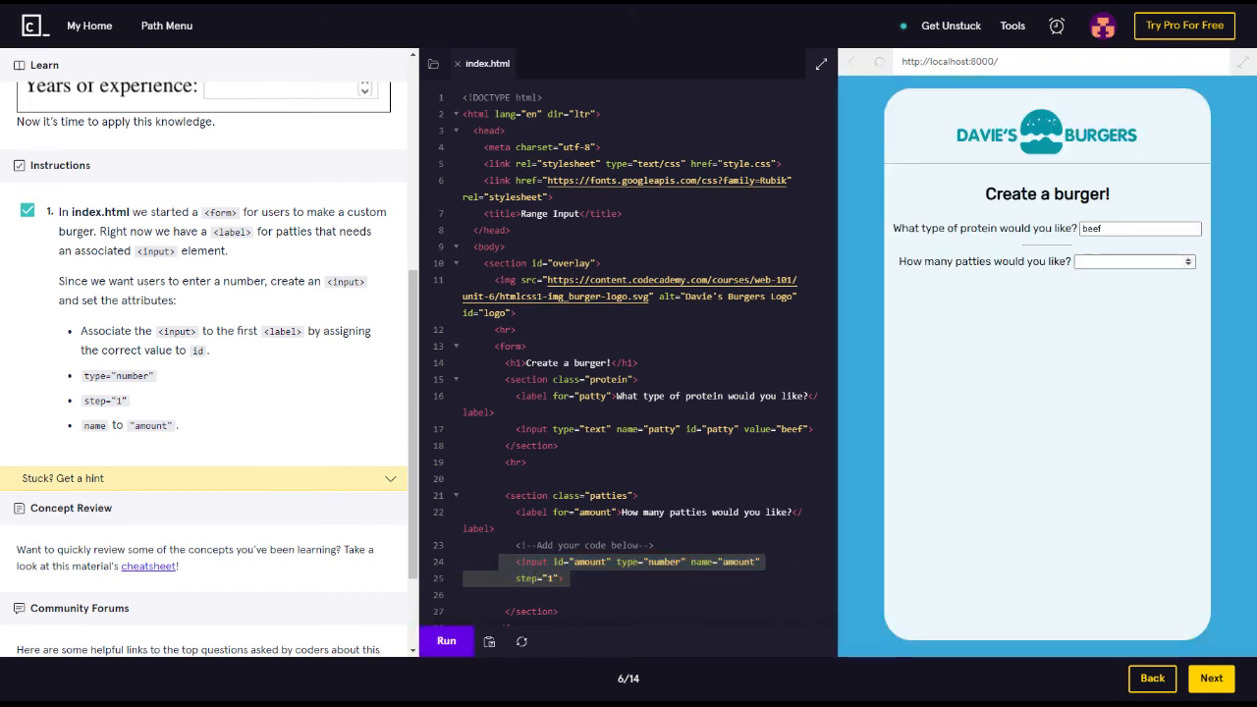
pyautogui.click(1135, 259)
pyautogui.write('3')
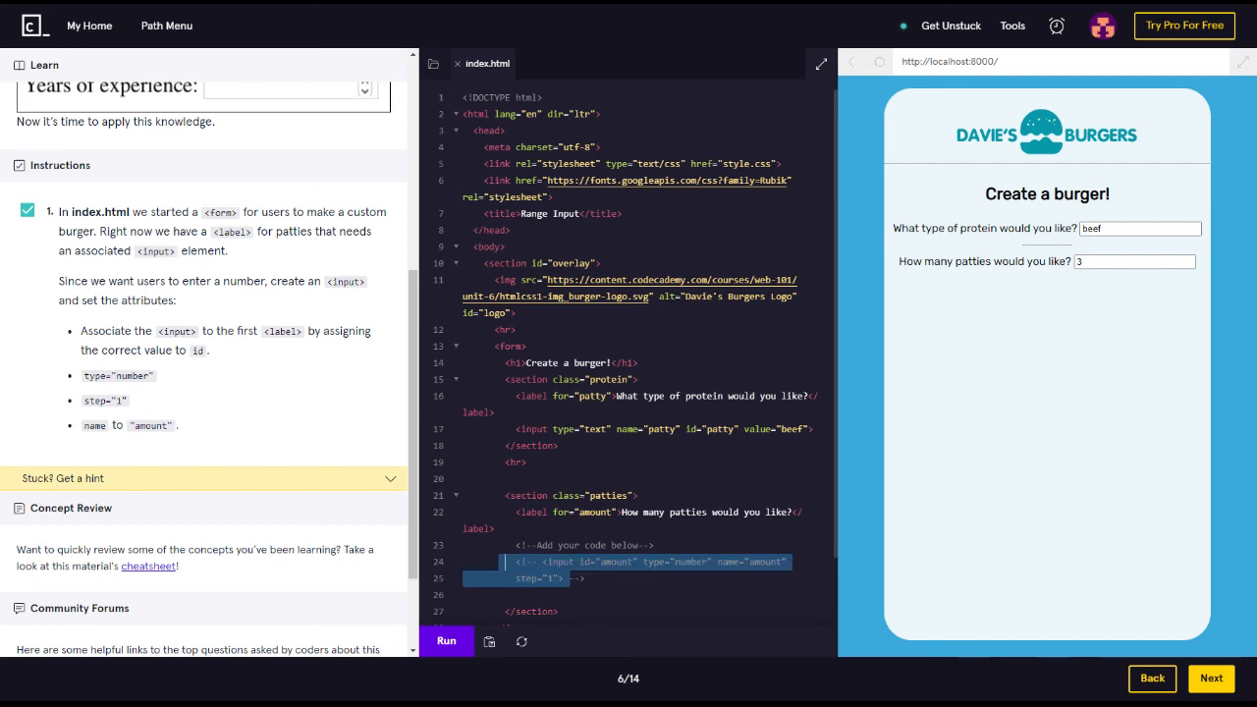
pyautogui.click(446, 641)
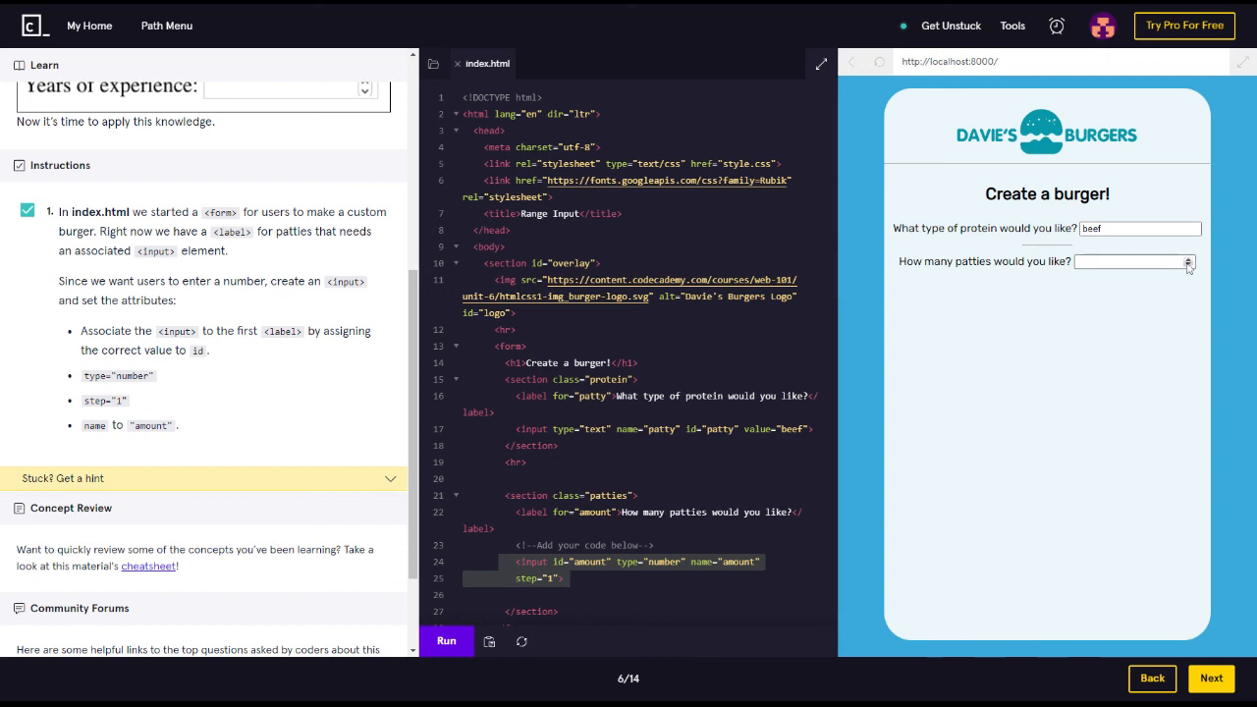
pyautogui.write('3')
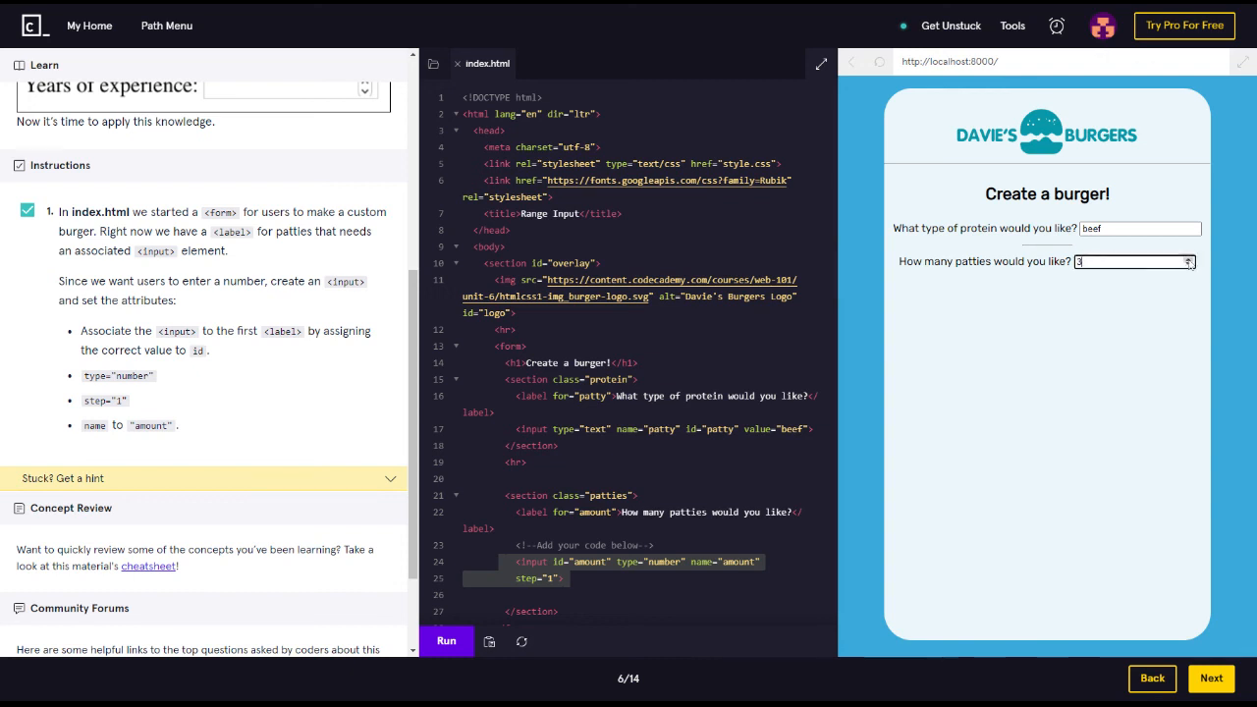
pyautogui.click(1188, 257)
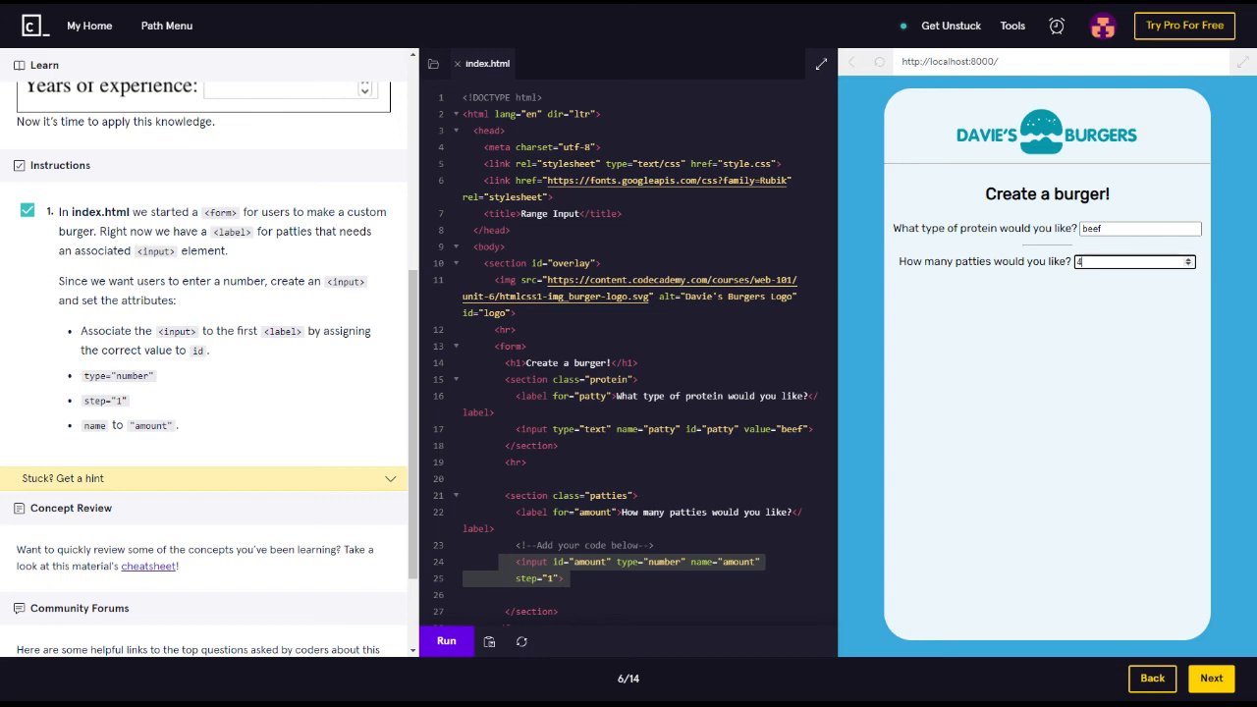